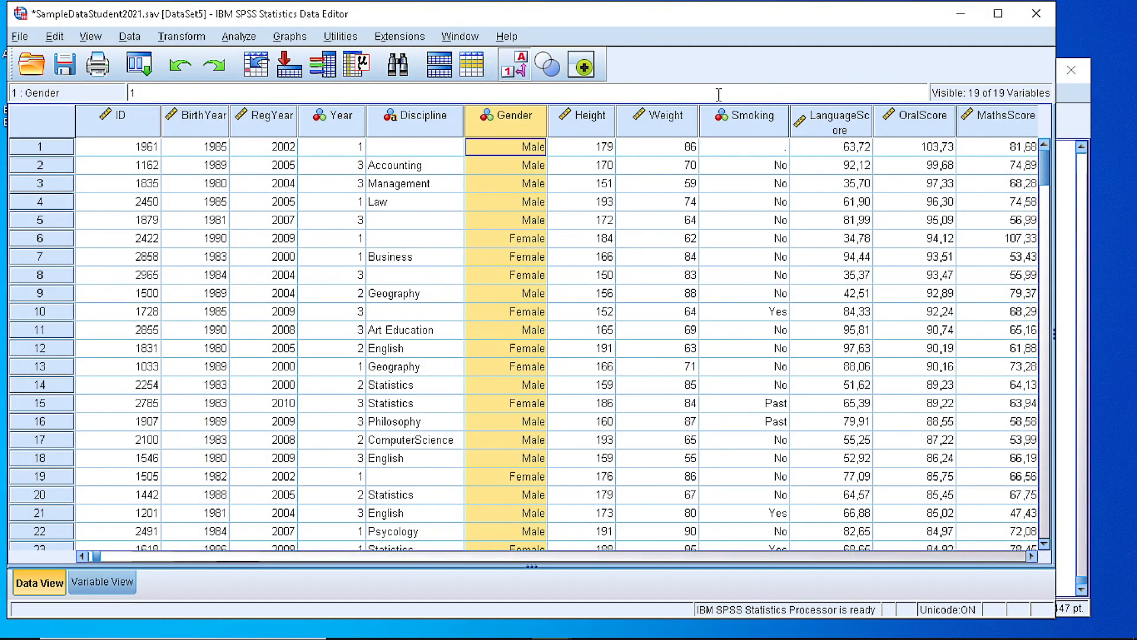
mouse_move(761, 79)
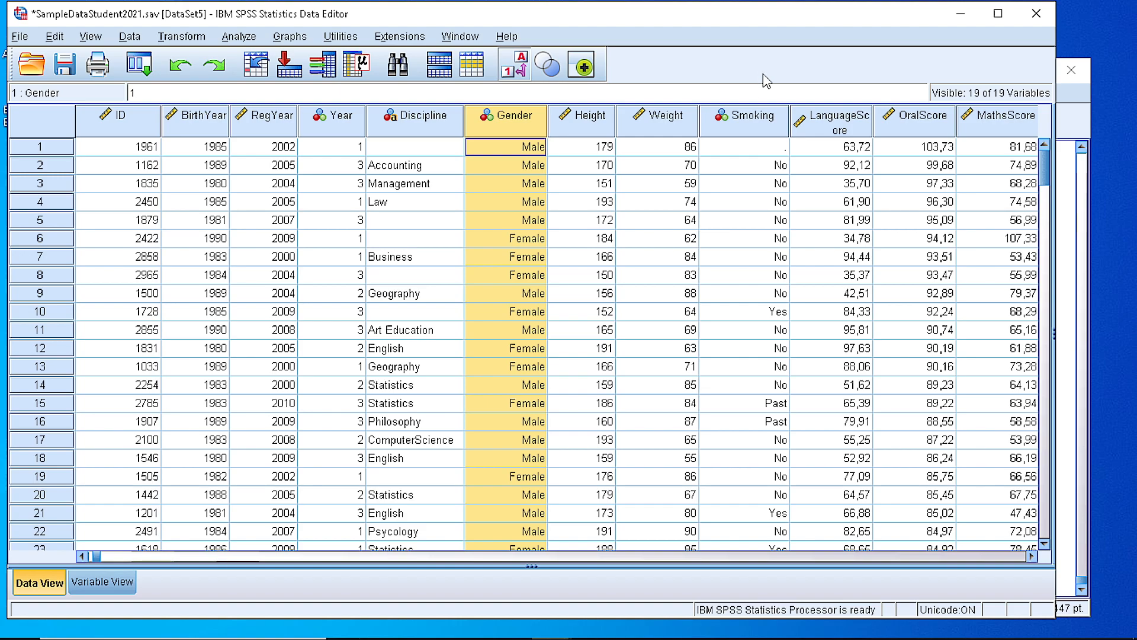
mouse_move(518, 121)
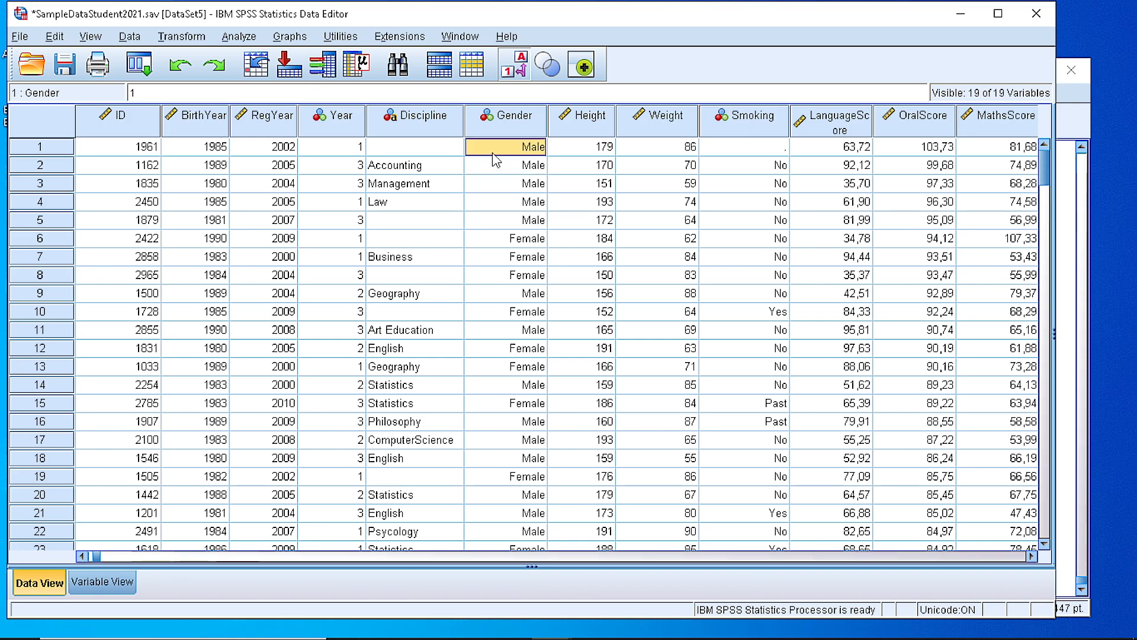
Step: Run Frequencies on Smoking and Gender and review the resulting tables
left_click(506, 120)
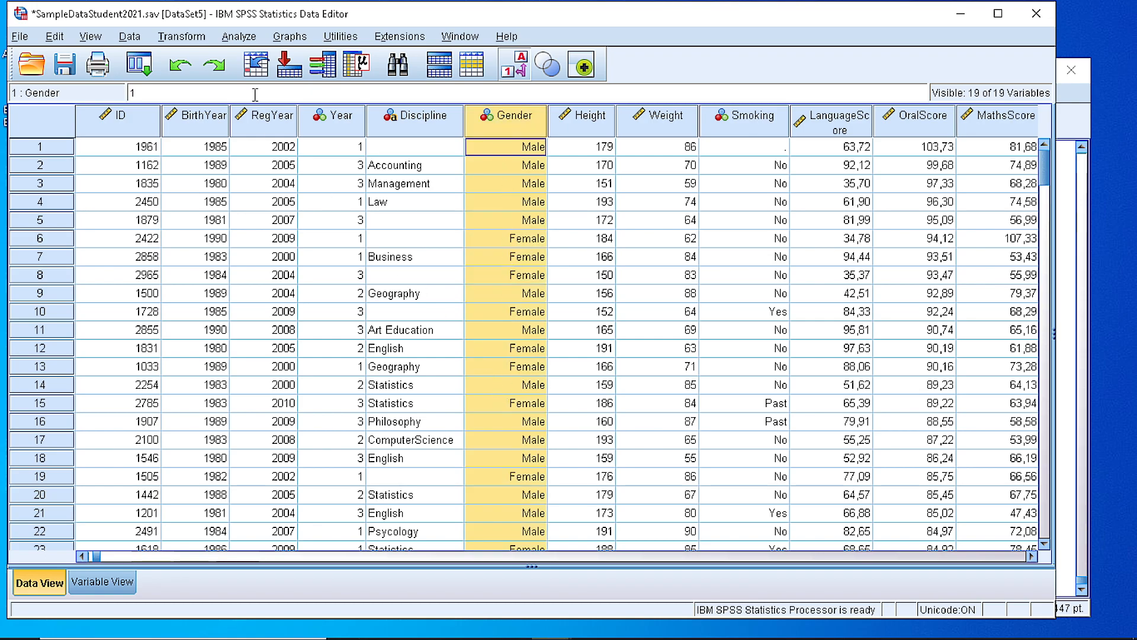
left_click(238, 36)
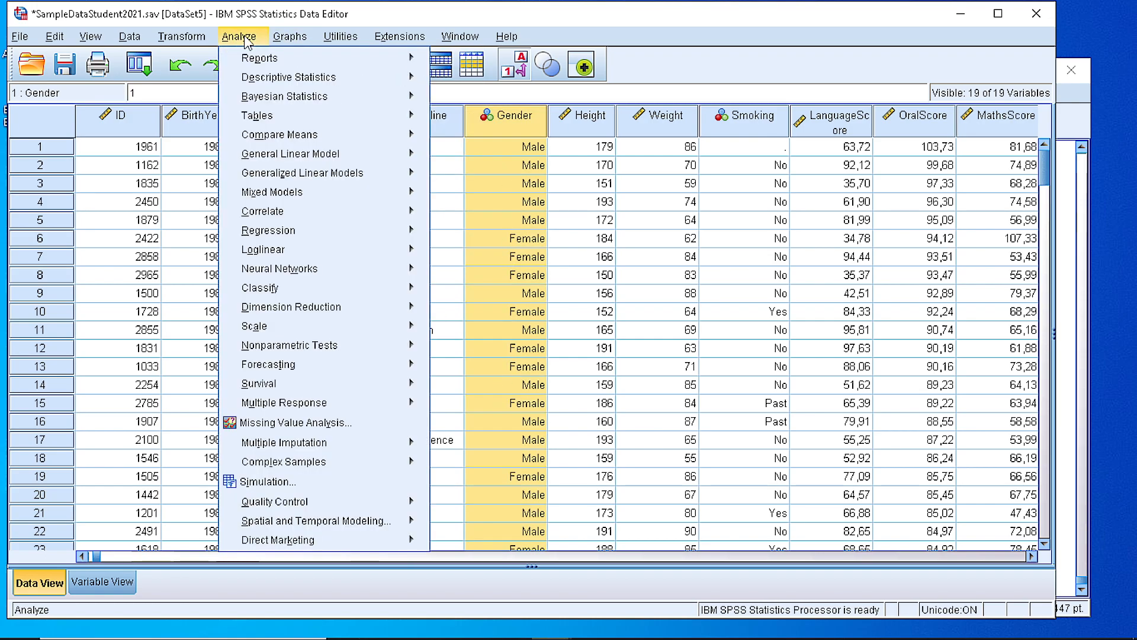
left_click(288, 77)
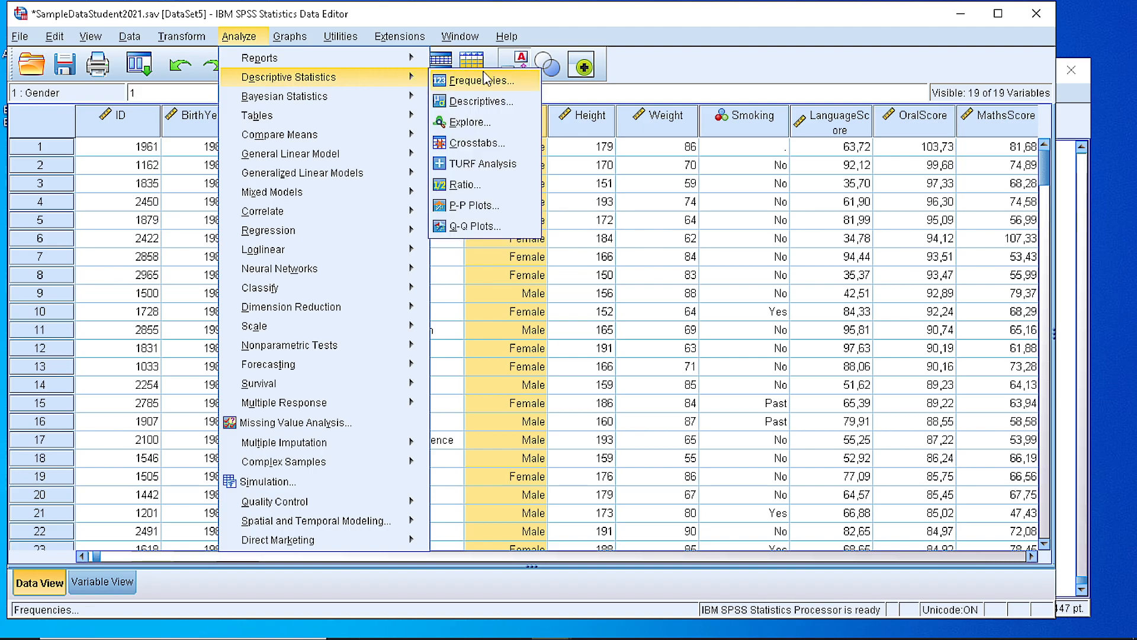
left_click(476, 81)
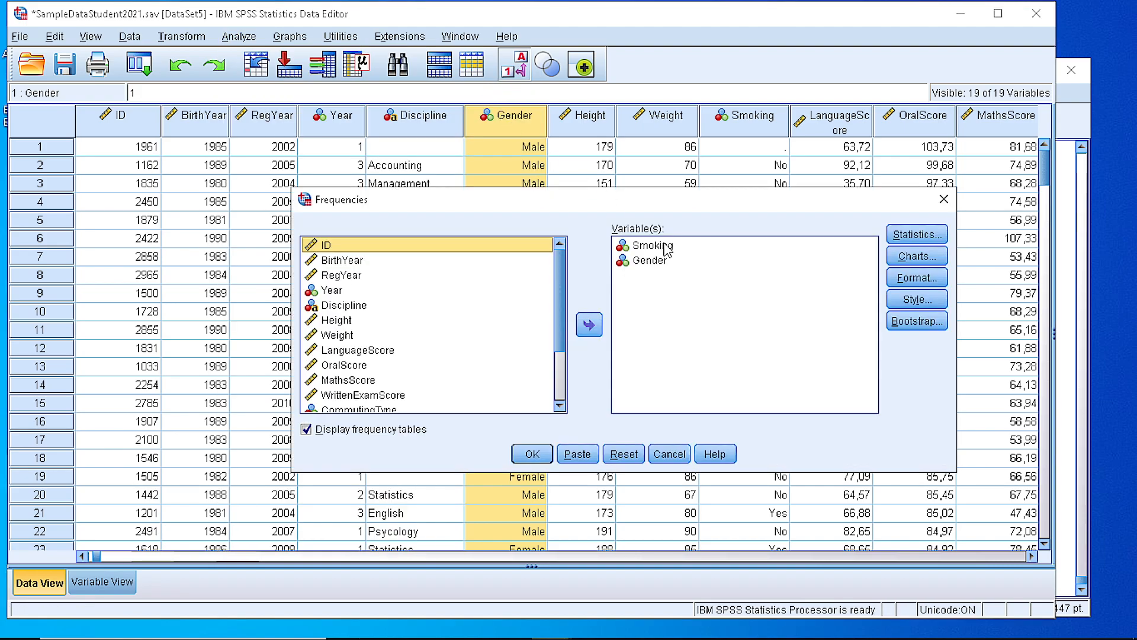
left_click(651, 244)
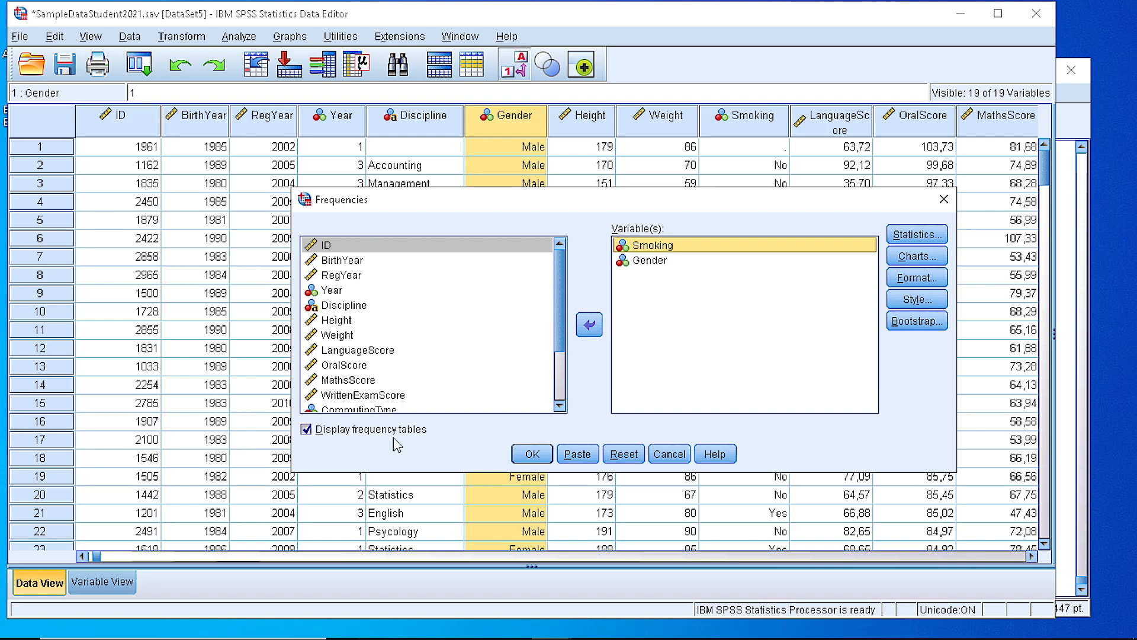
left_click(532, 453)
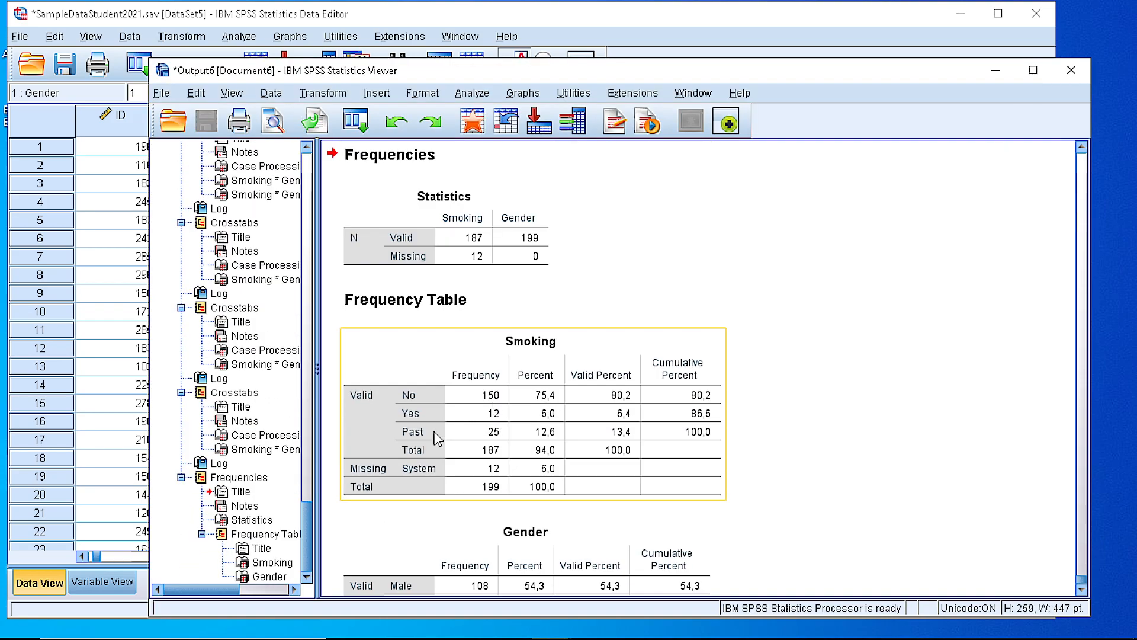
scroll("down", 3)
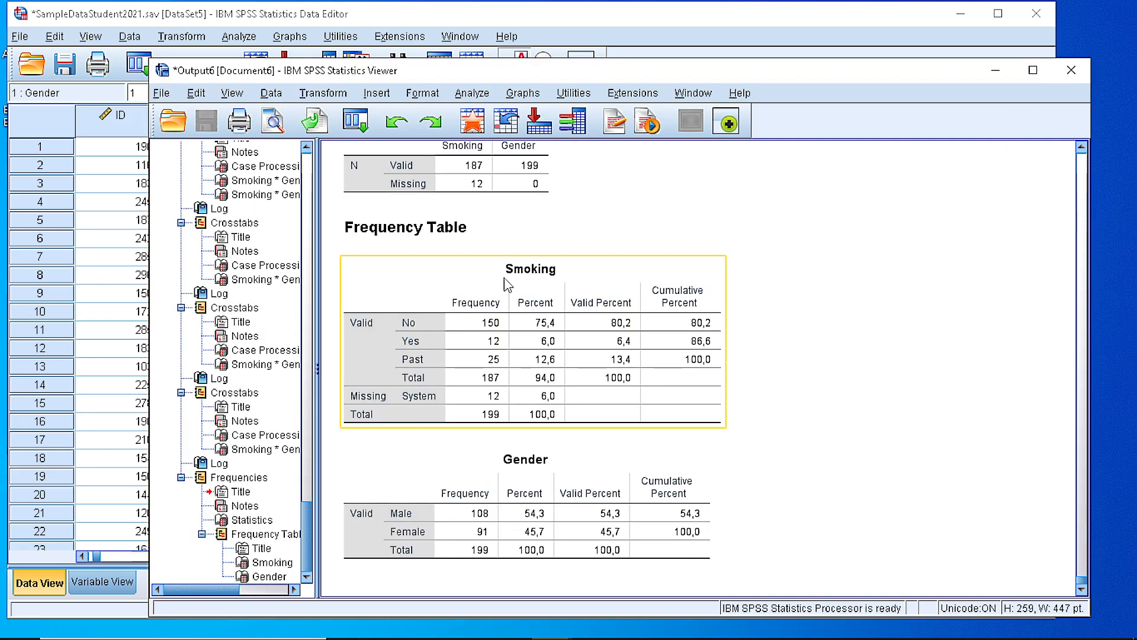
mouse_move(375, 368)
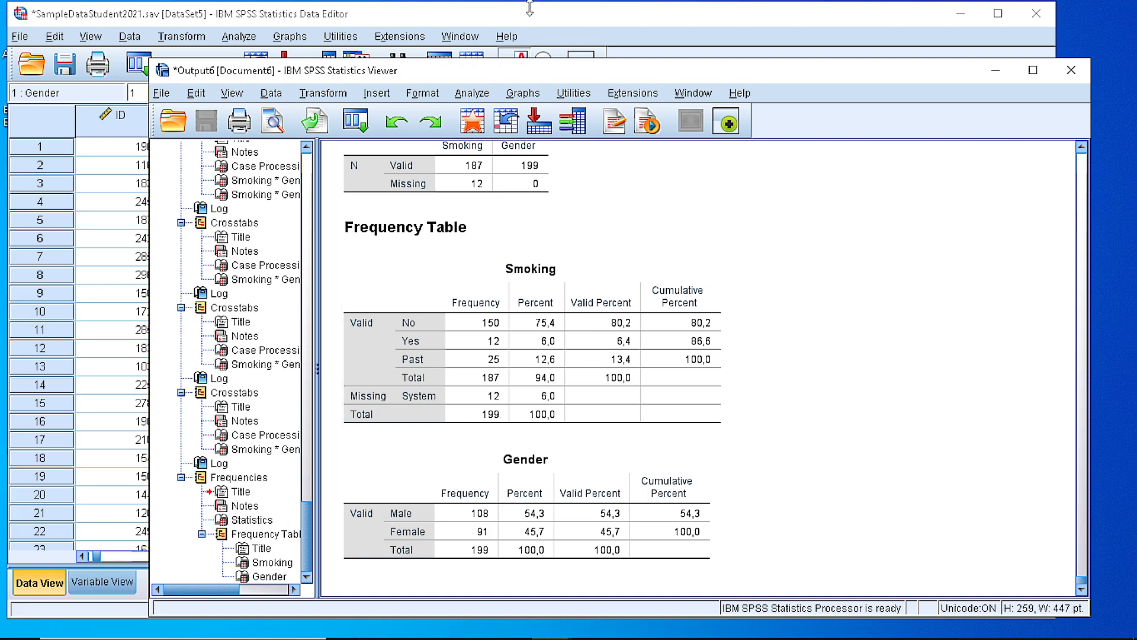
mouse_move(531, 23)
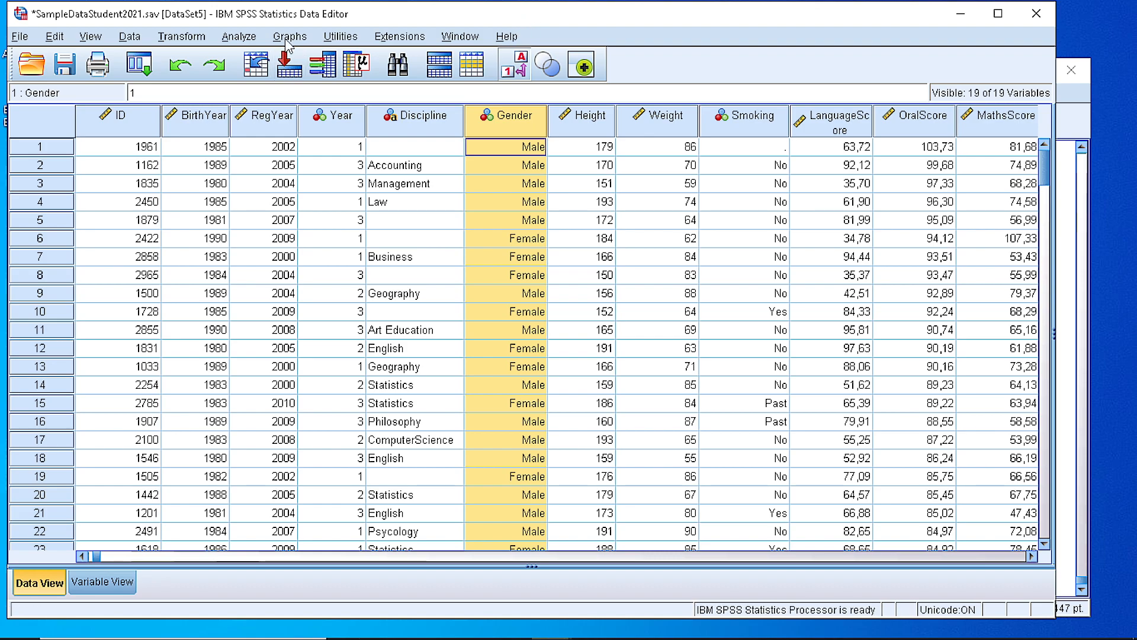
Step: Reset Crosstabs, then assign Smoking to Rows and Gender to Columns
left_click(238, 35)
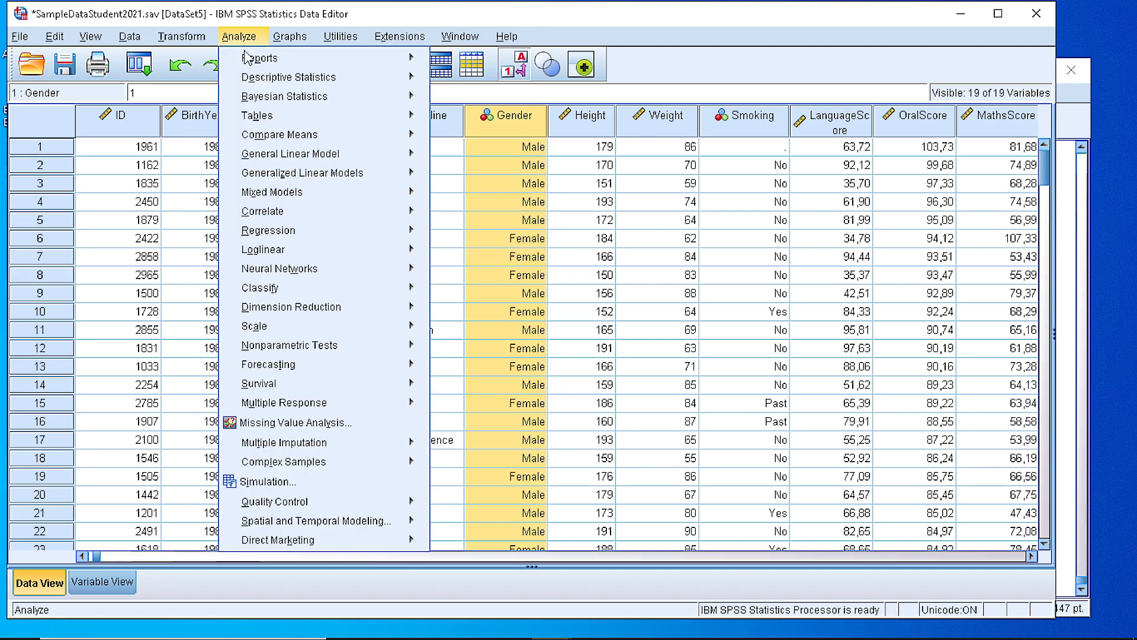
mouse_move(288, 77)
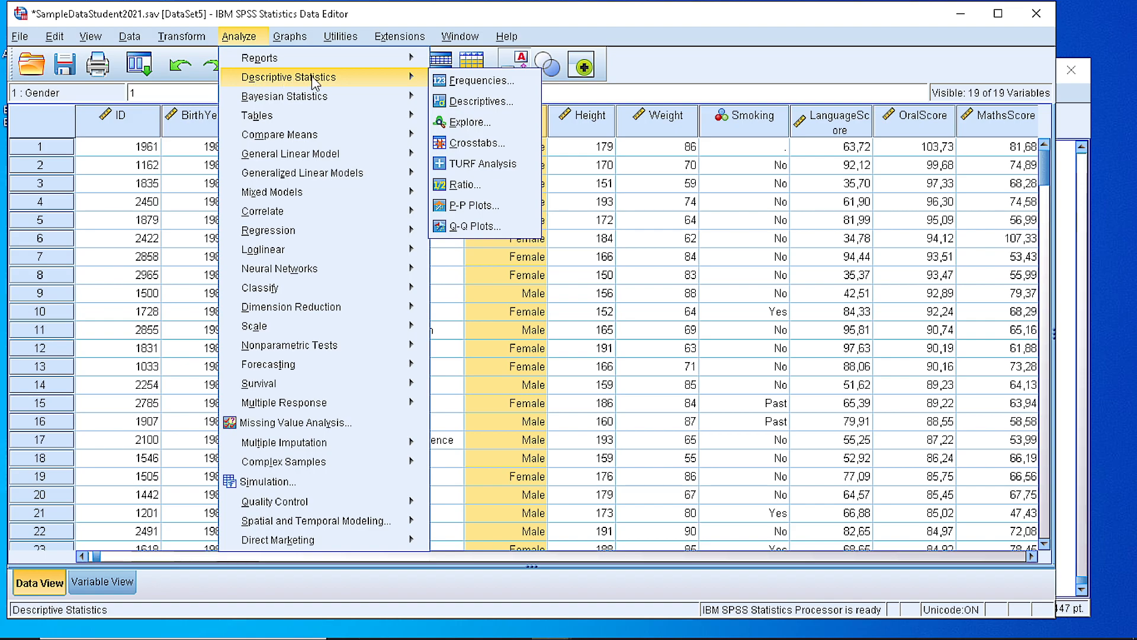
left_click(477, 143)
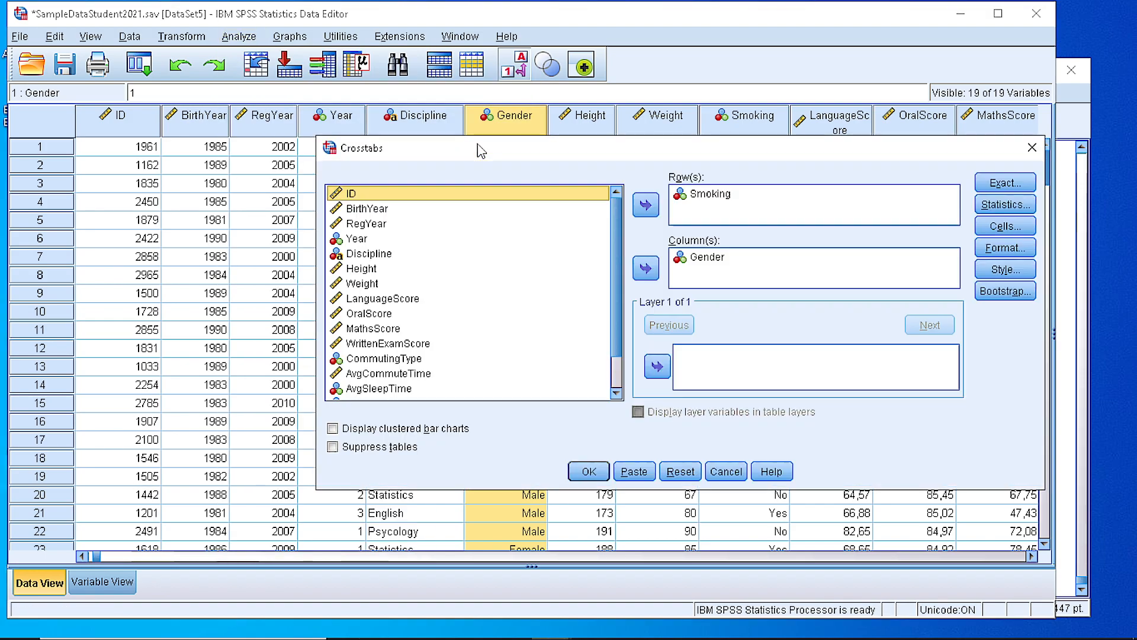
left_click(725, 193)
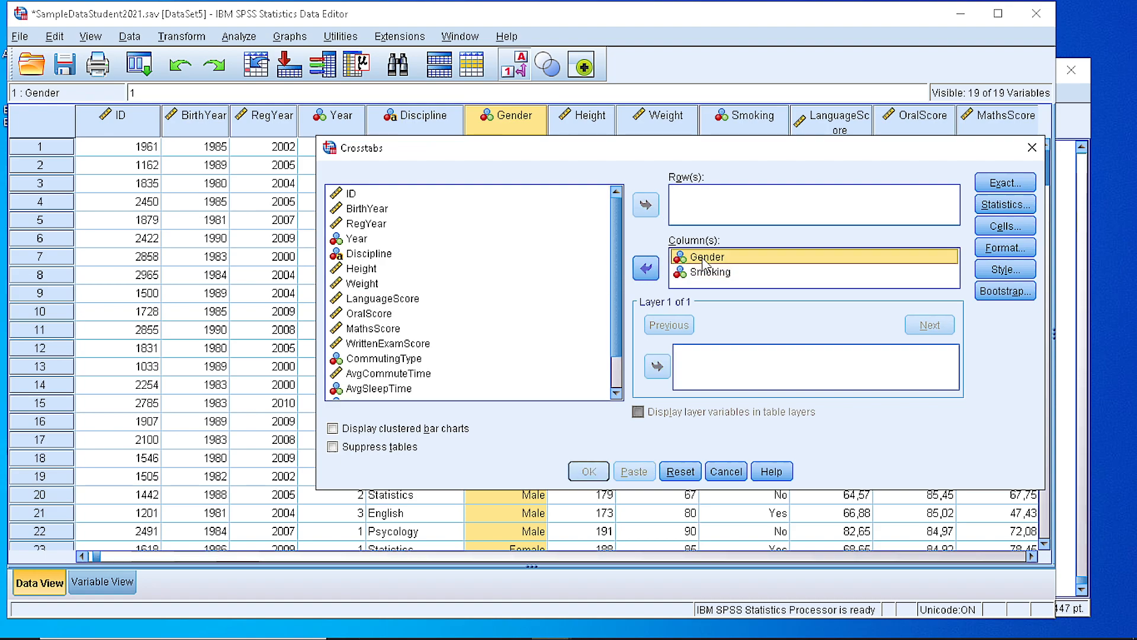
left_click(644, 267)
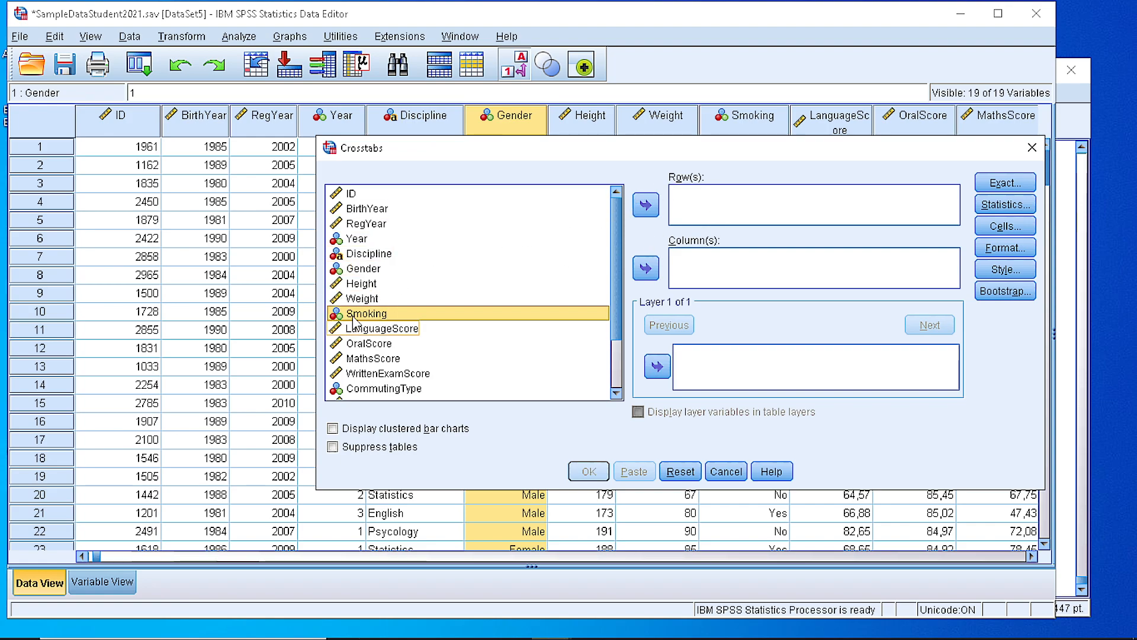
left_click(644, 204)
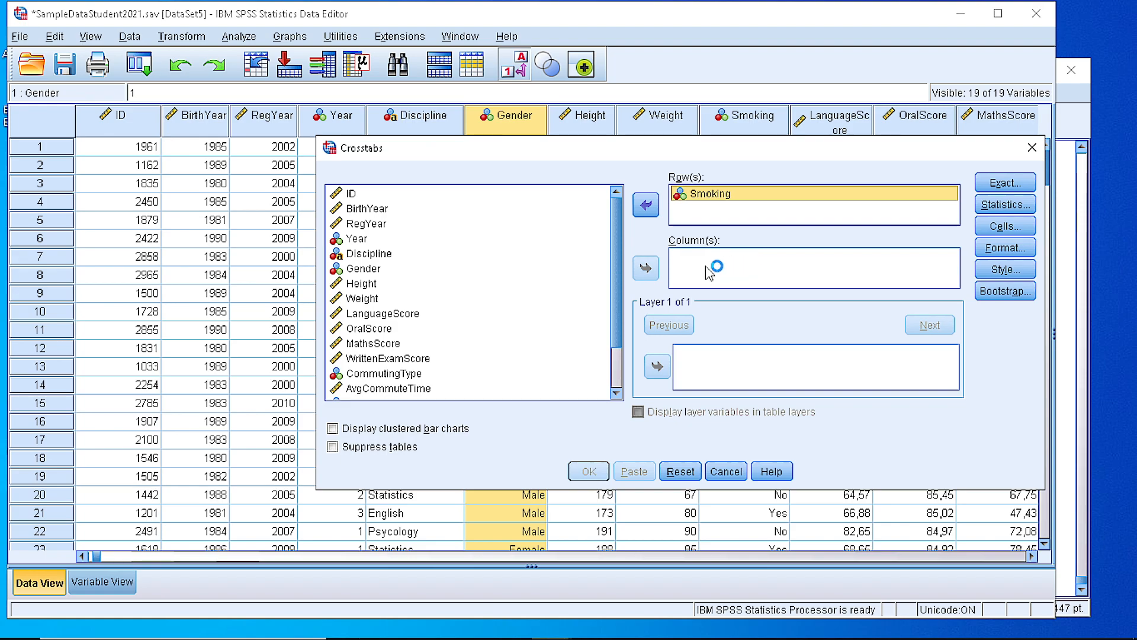
left_click(365, 269)
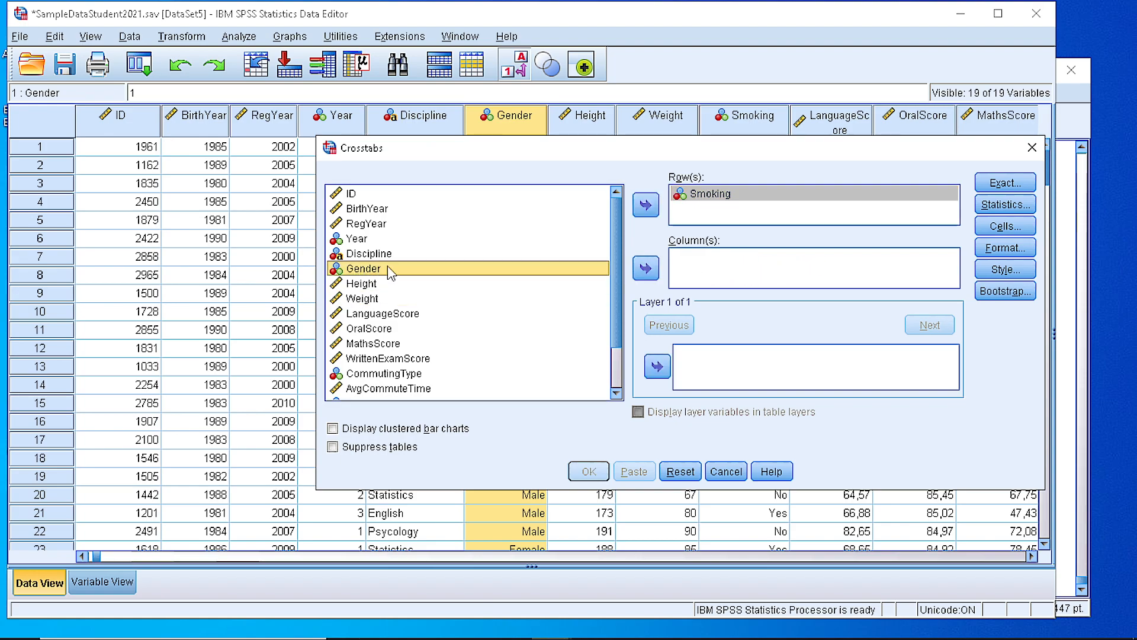
left_click(644, 268)
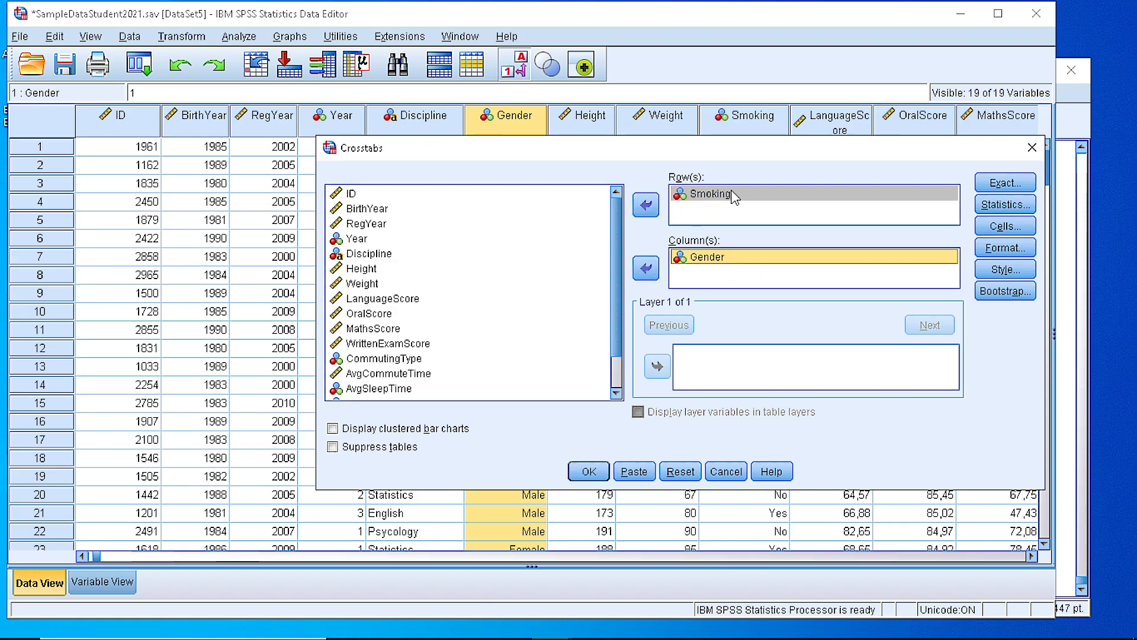
mouse_move(1003, 226)
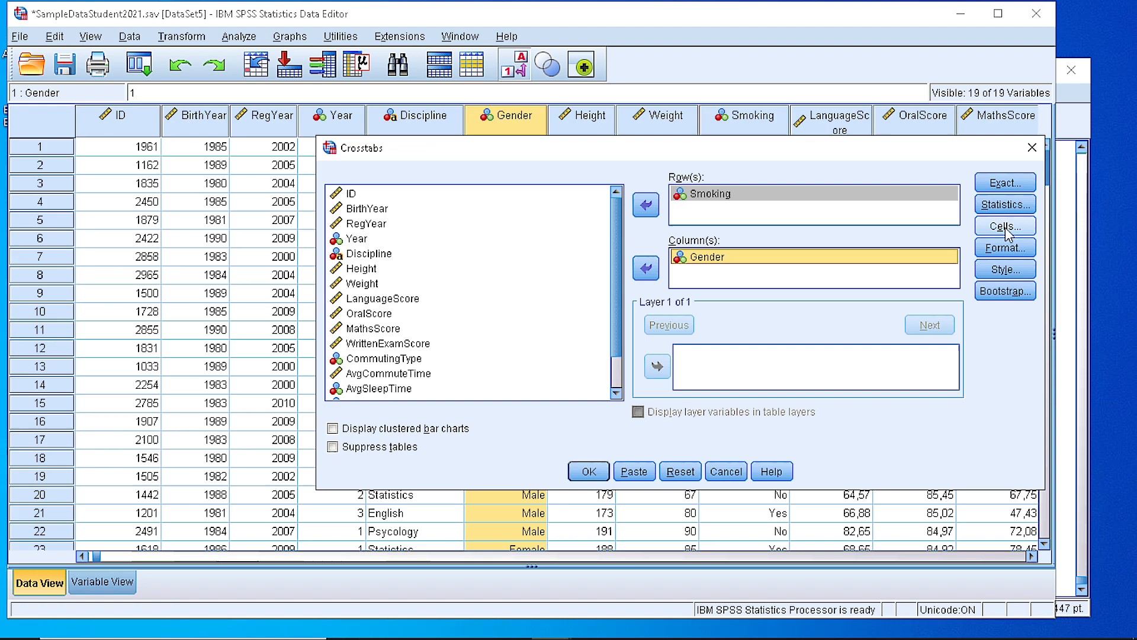
Step: Set Cell Display to observed counts only, with no row, column or total percentages
left_click(1003, 225)
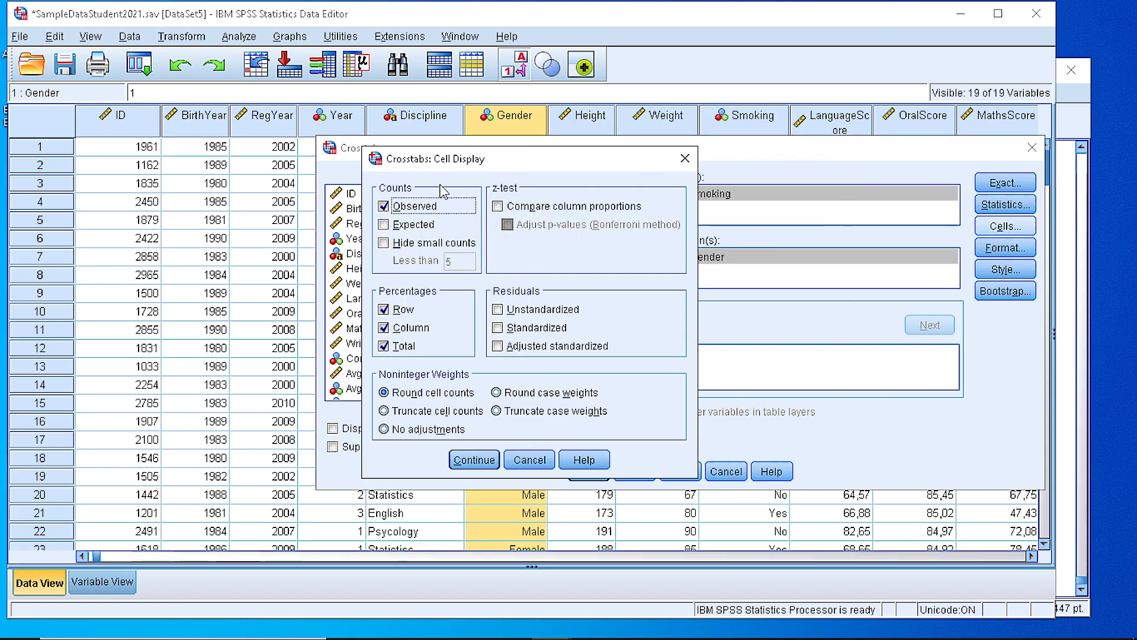
mouse_move(386, 216)
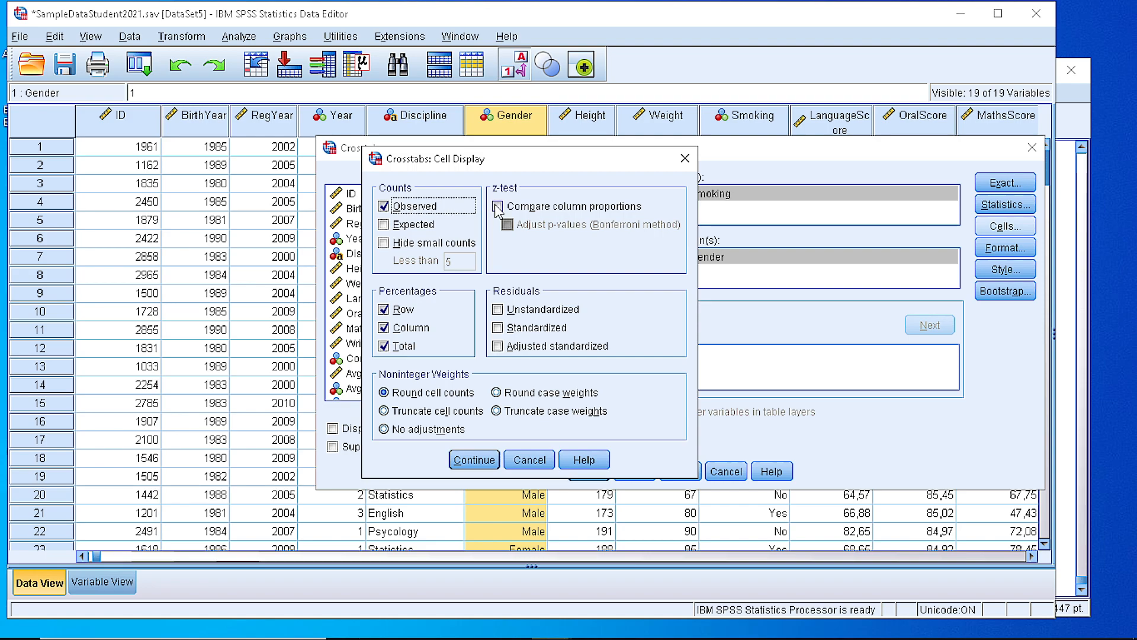
left_click(495, 206)
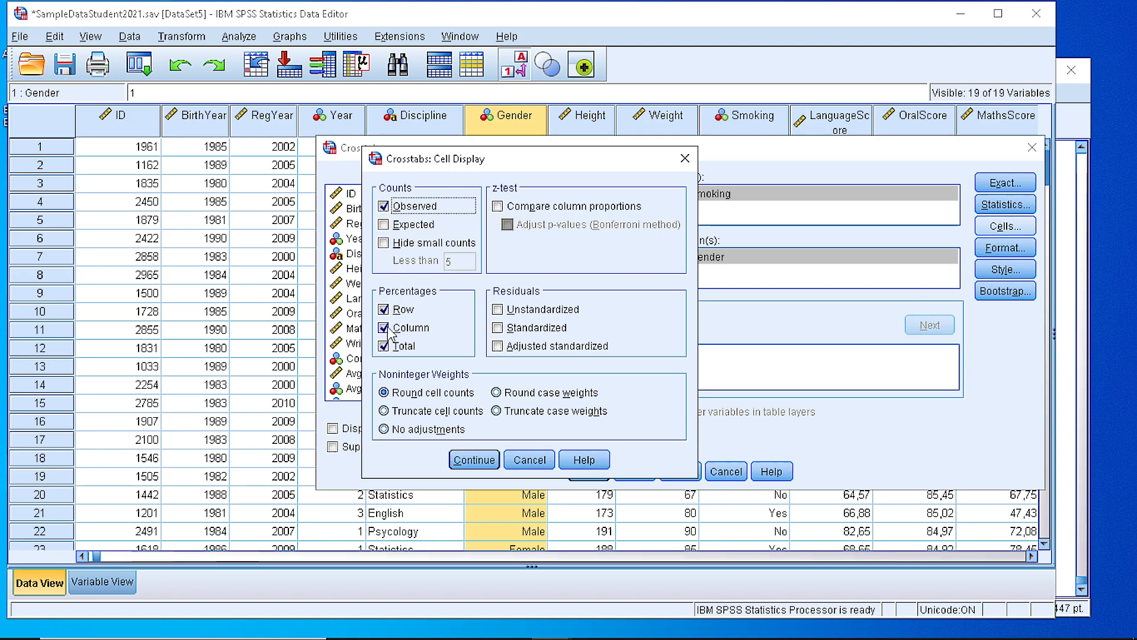
left_click(384, 309)
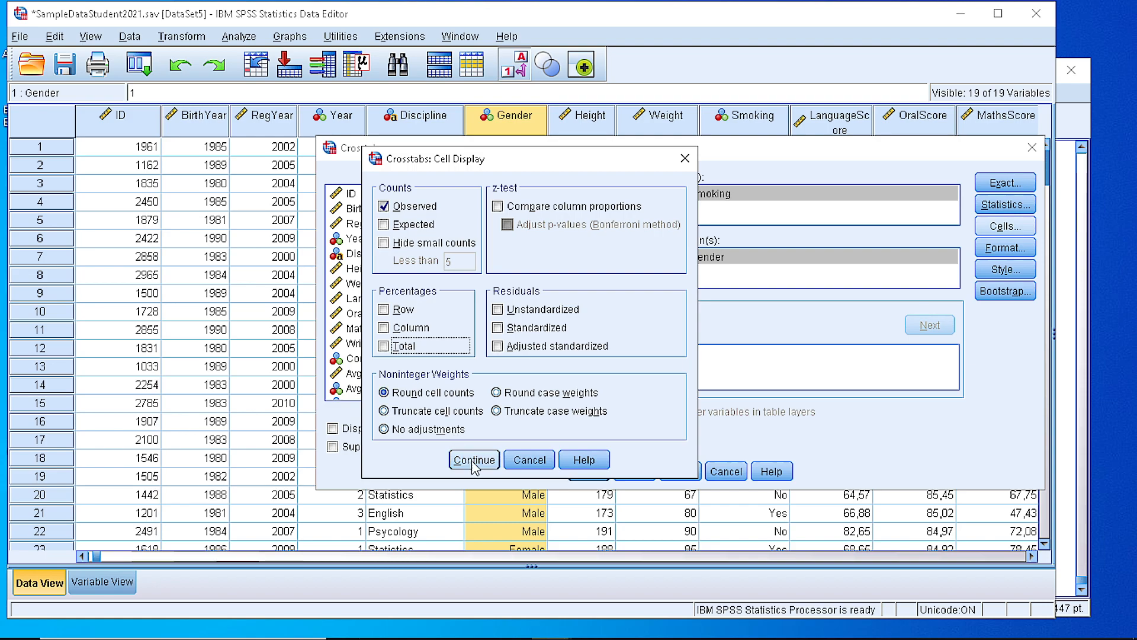
left_click(474, 459)
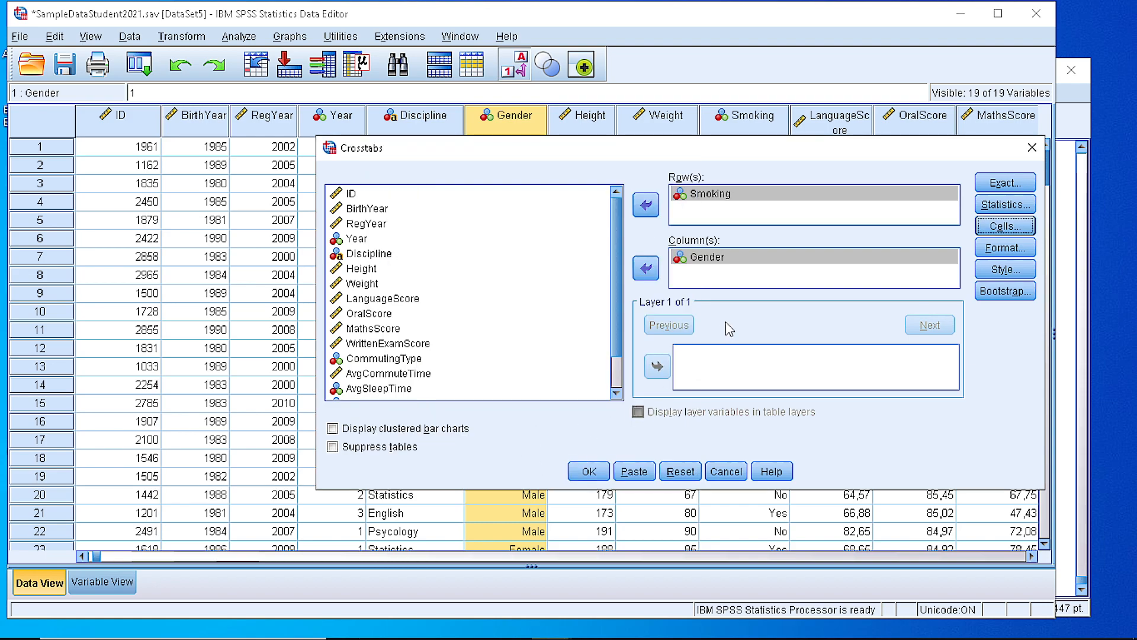
left_click(587, 470)
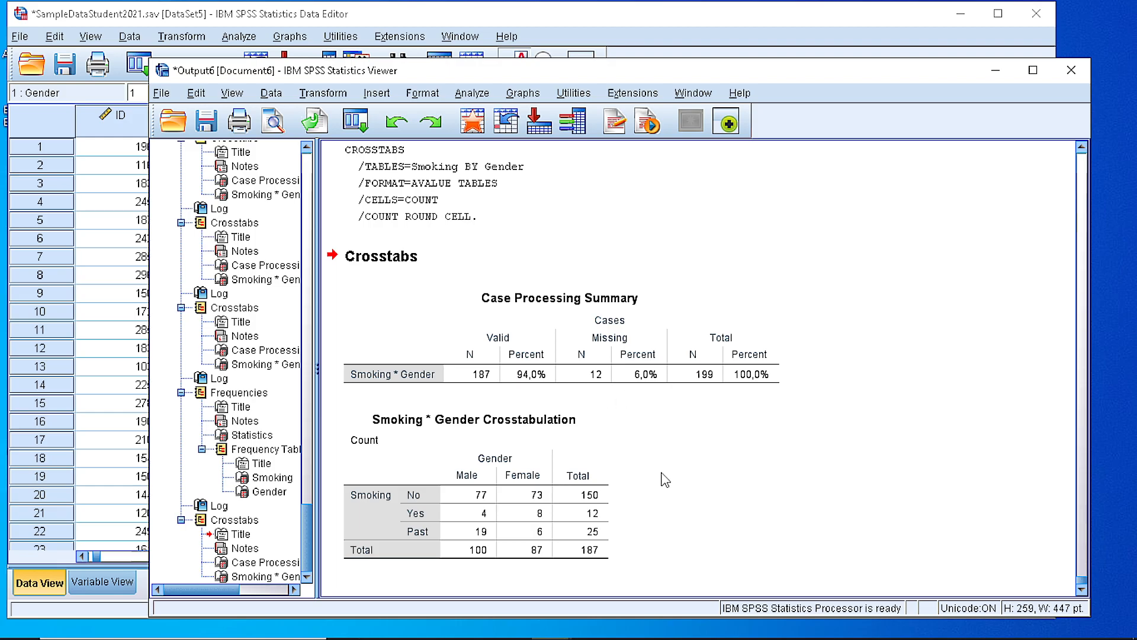
mouse_move(430, 400)
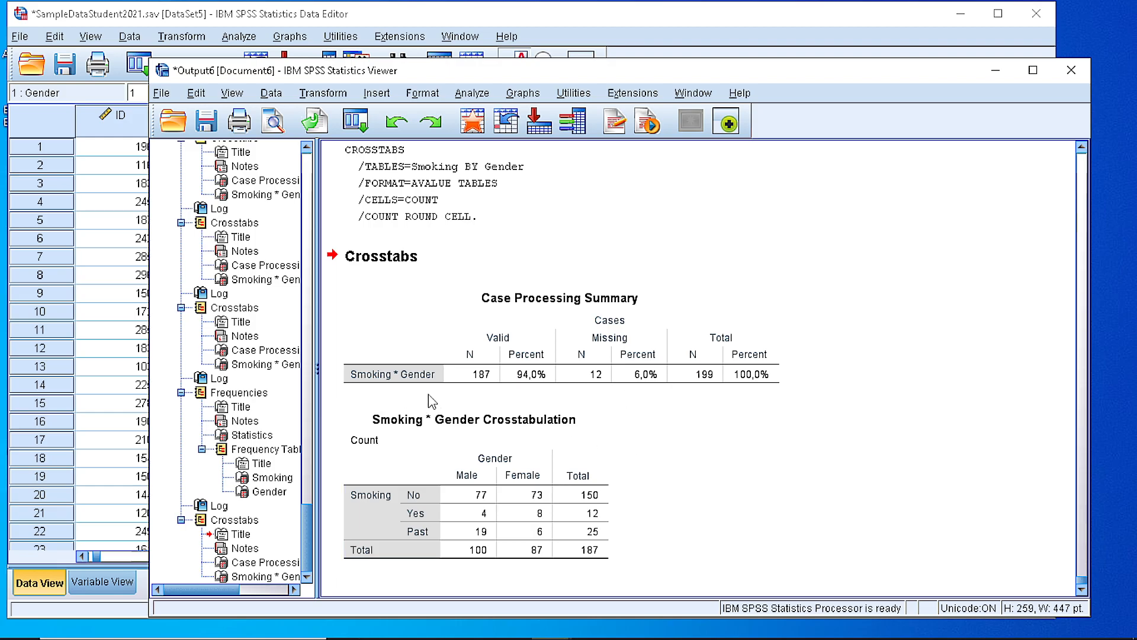
left_click(431, 426)
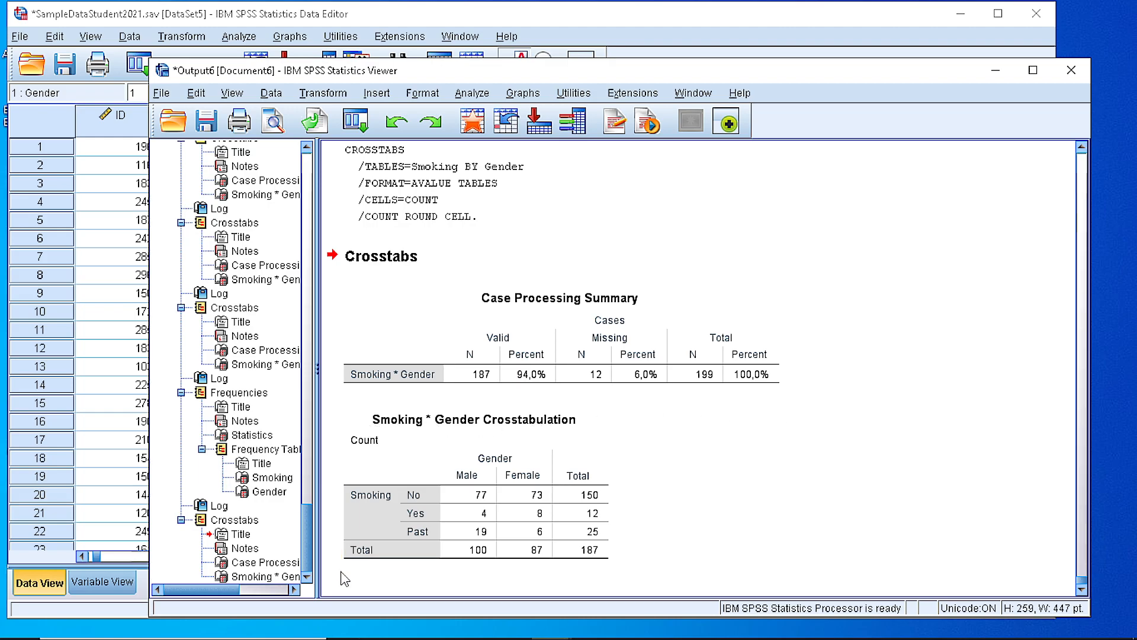
left_click(413, 512)
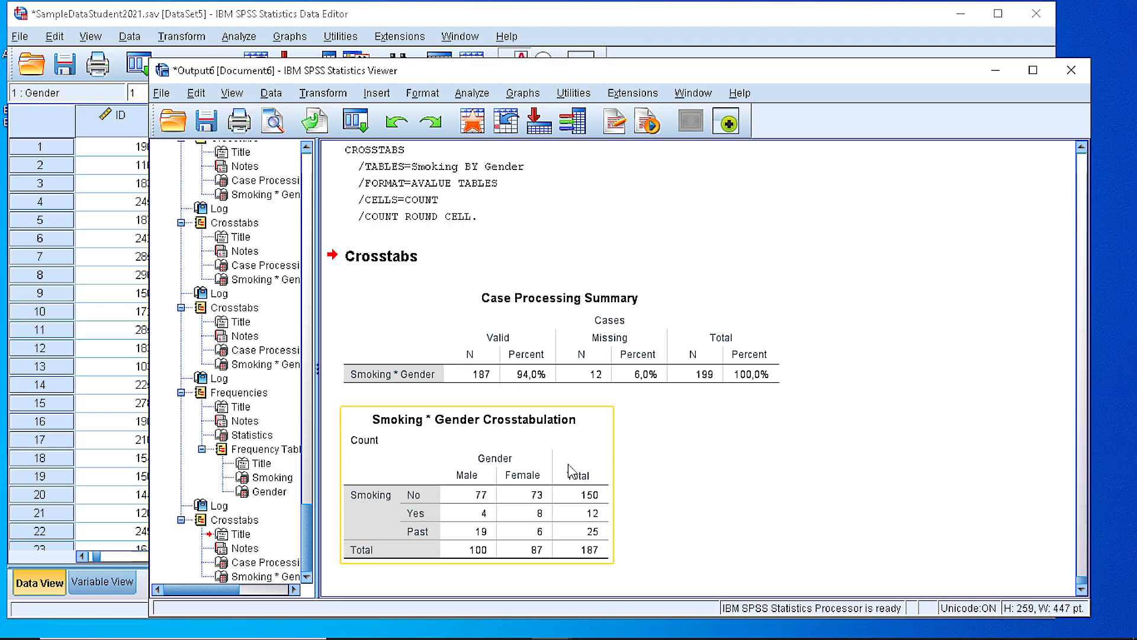
mouse_move(532, 493)
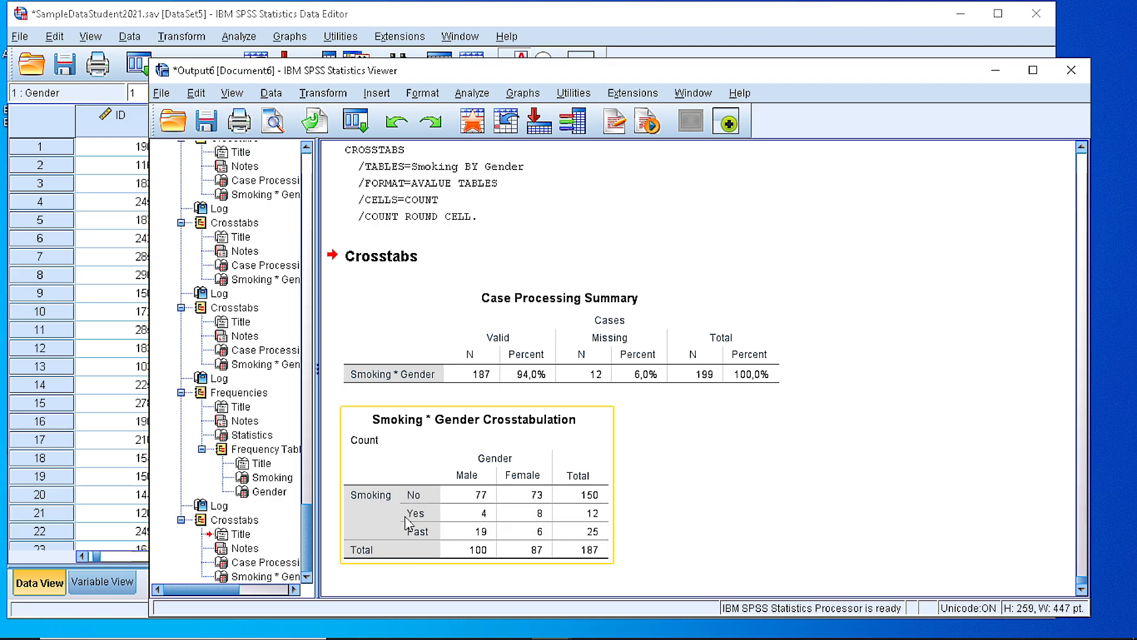
mouse_move(547, 508)
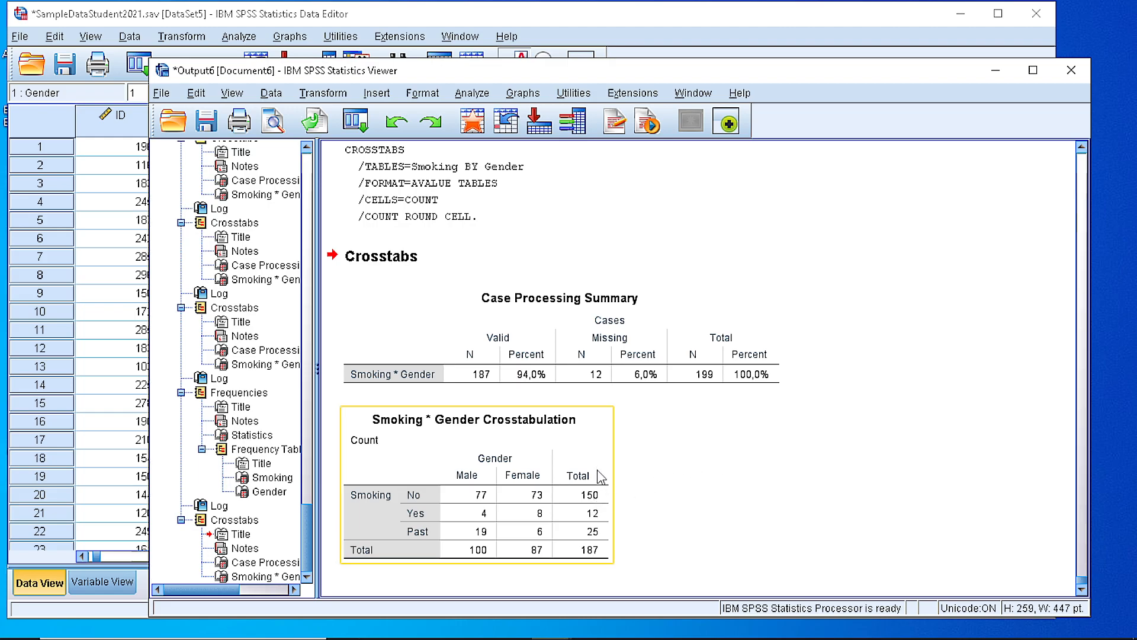
mouse_move(426, 556)
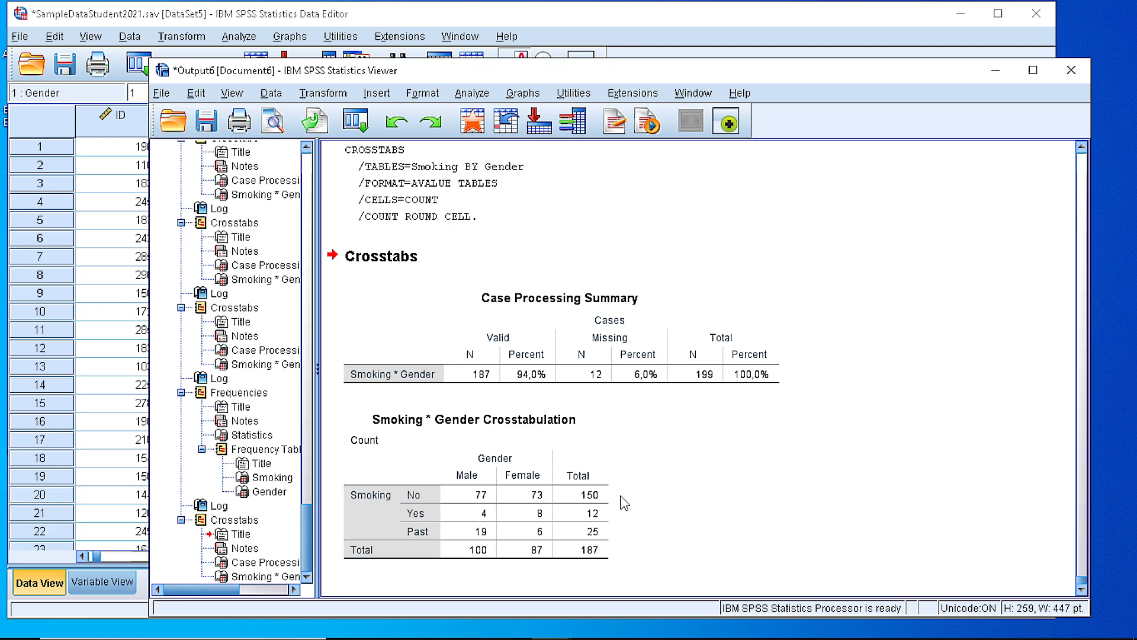
left_click(468, 504)
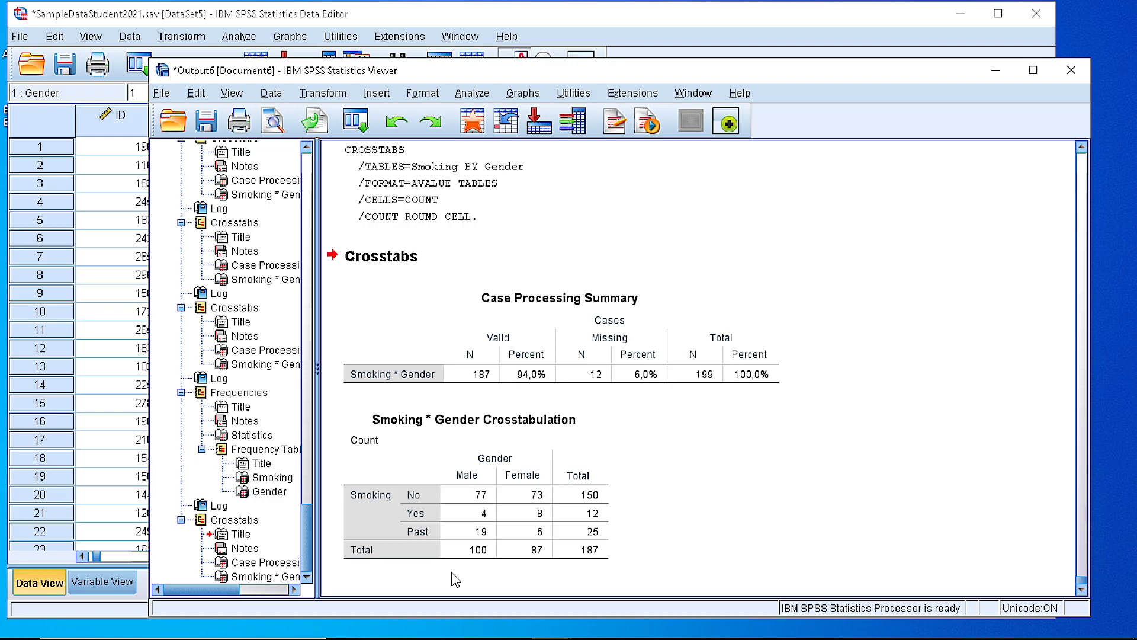
mouse_move(666, 579)
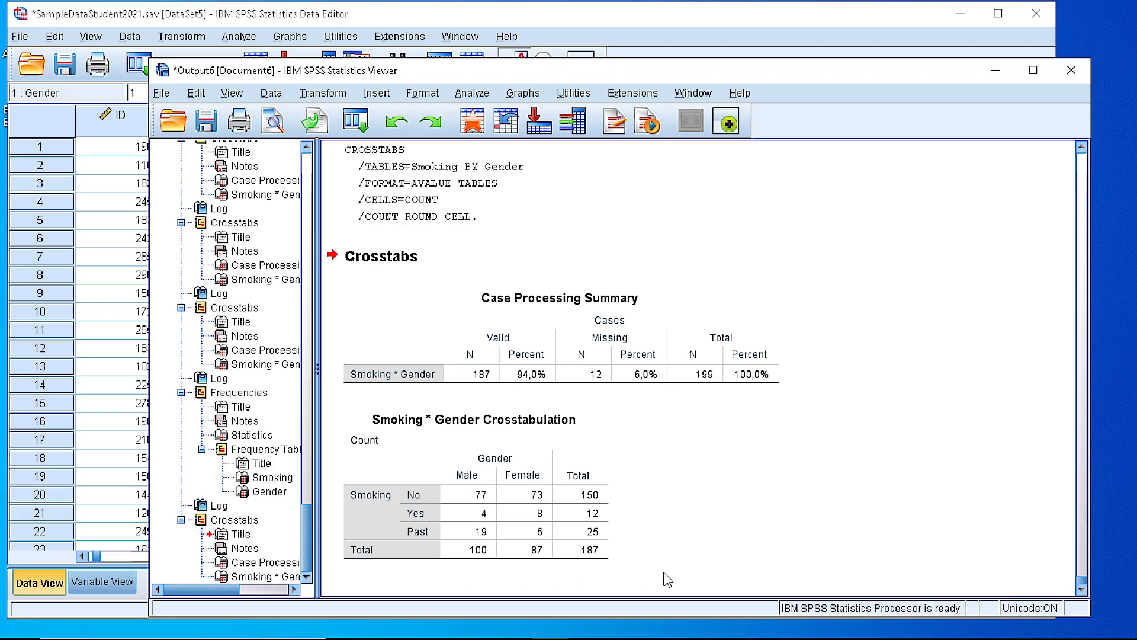
mouse_move(667, 579)
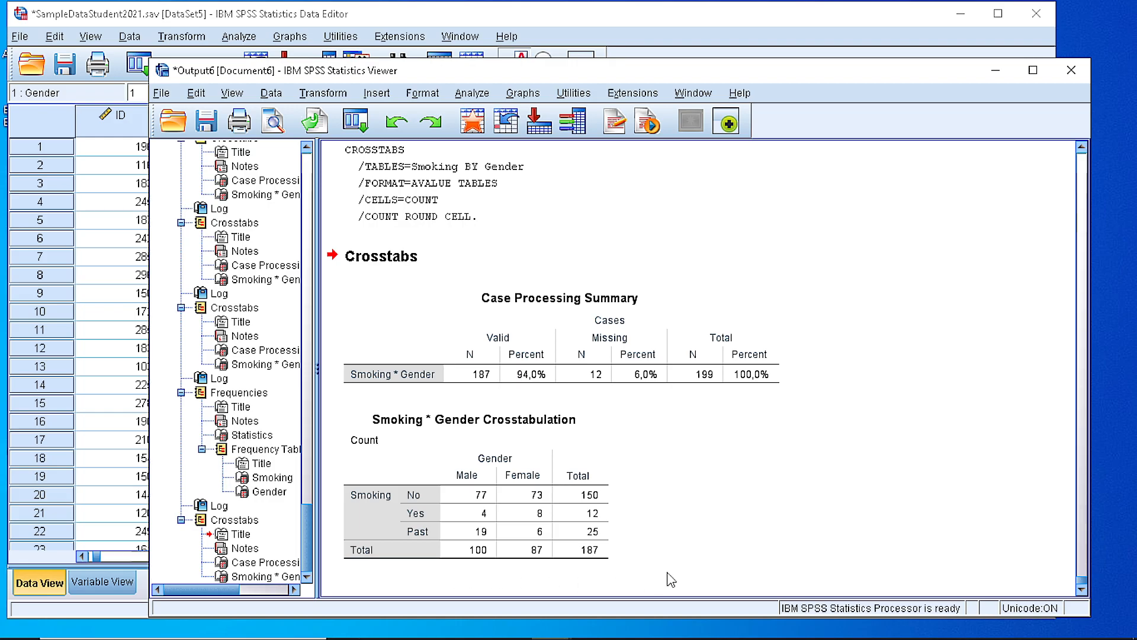
mouse_move(662, 476)
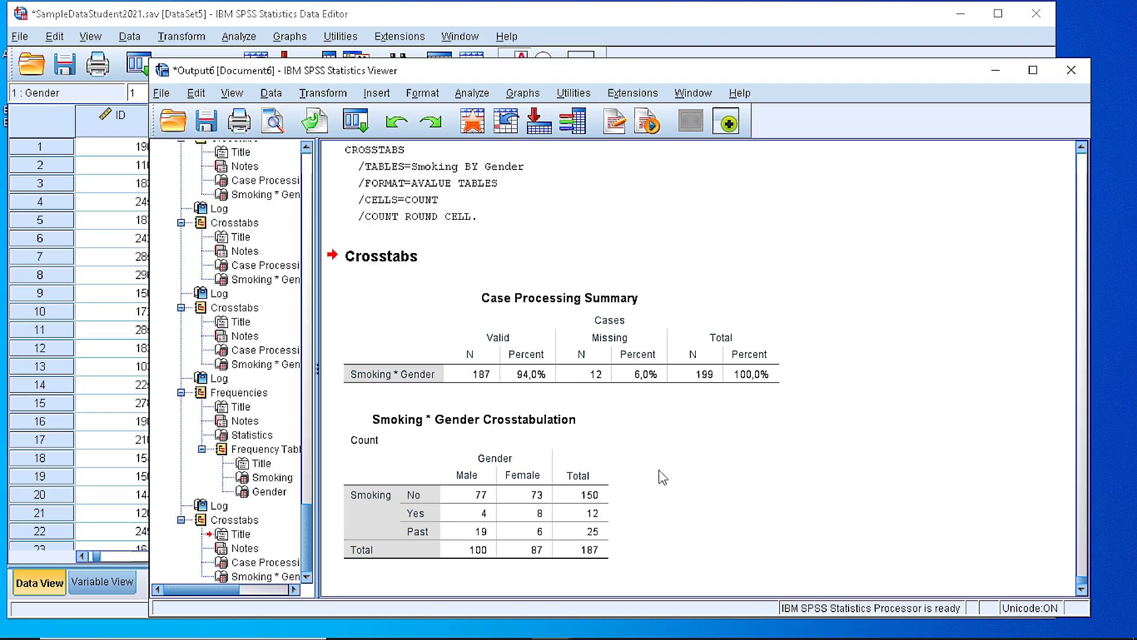
mouse_move(443, 250)
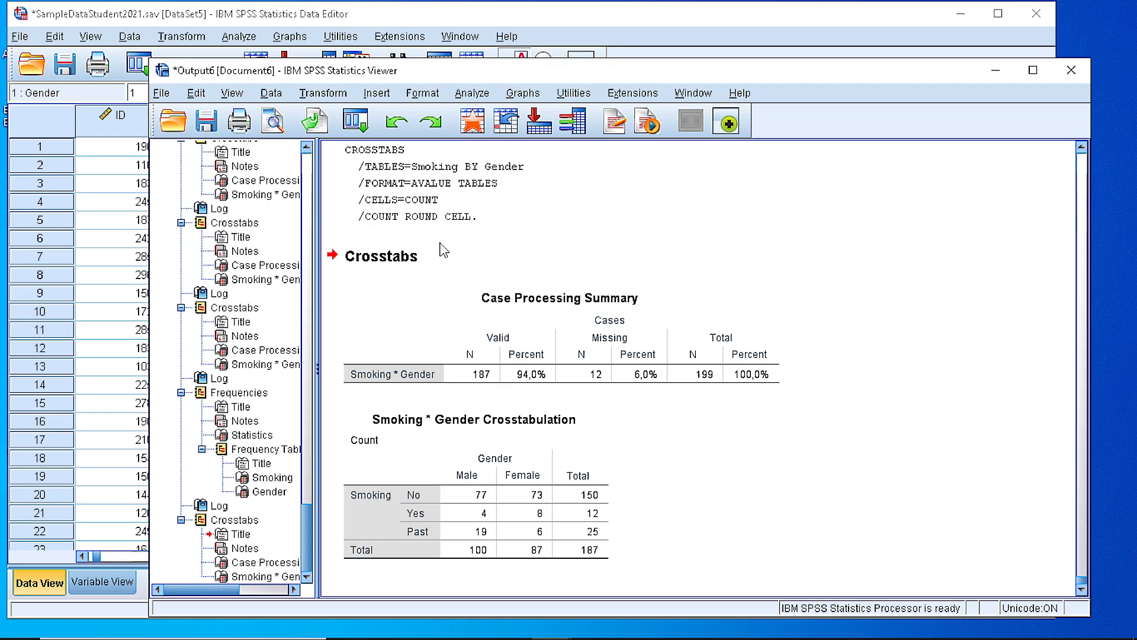
Step: Rerun the Smoking by Gender crosstab with row percentages added to the counts
left_click(472, 92)
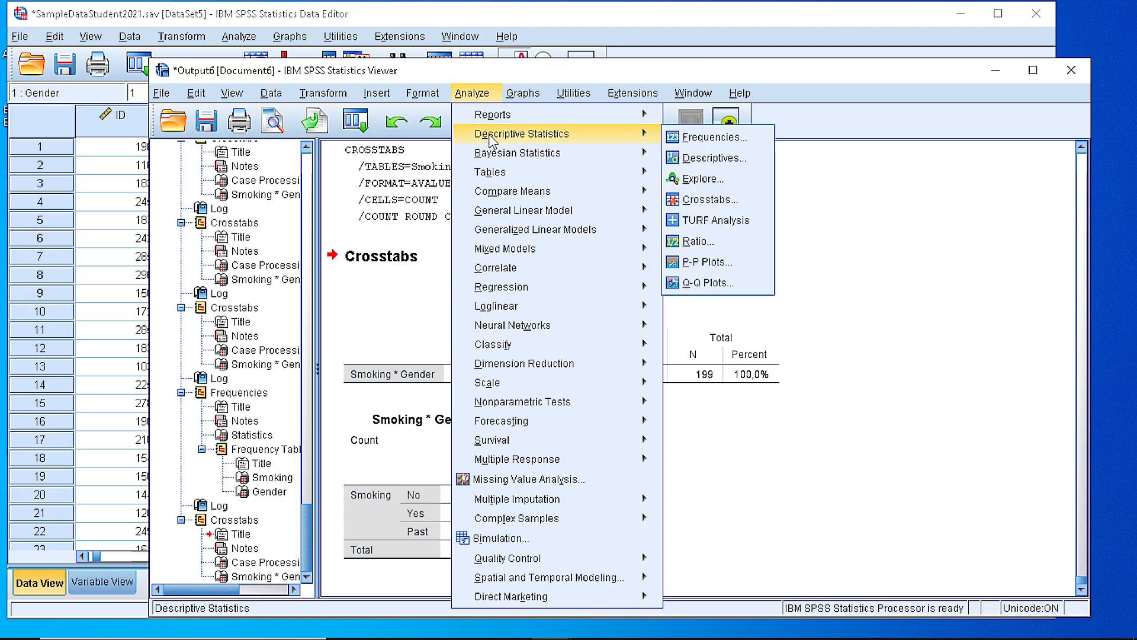
left_click(707, 199)
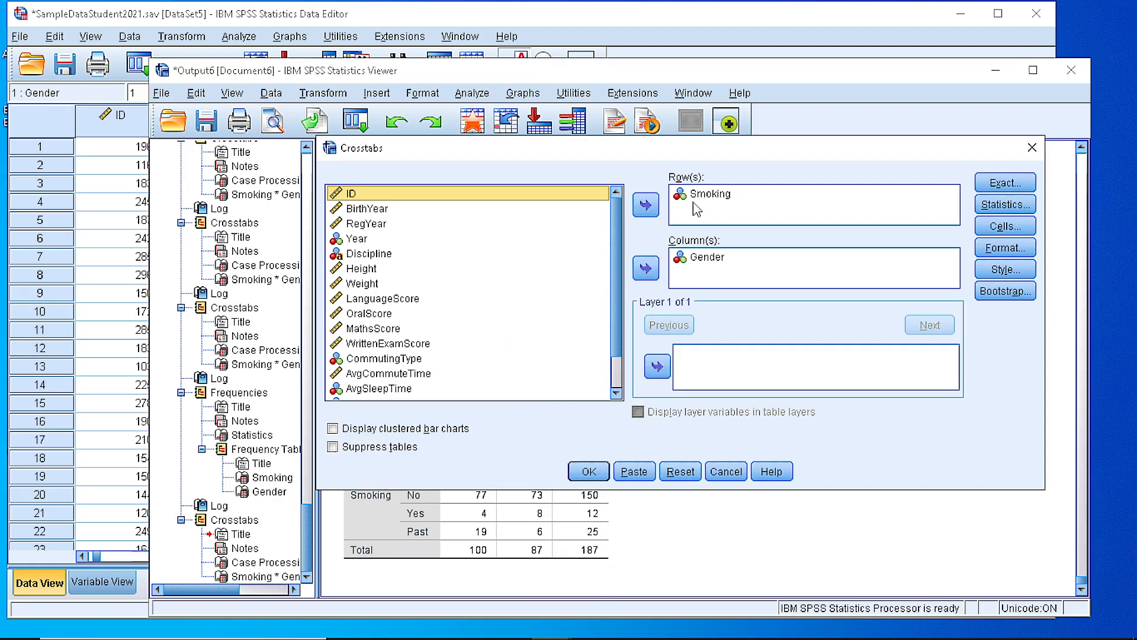
left_click(1003, 225)
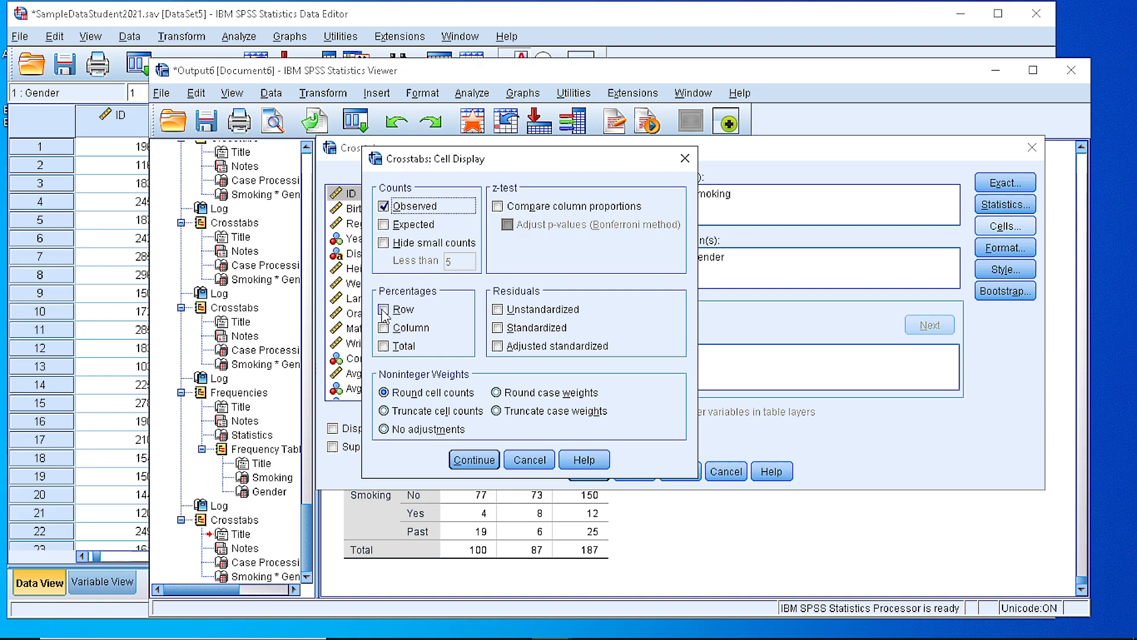
left_click(384, 309)
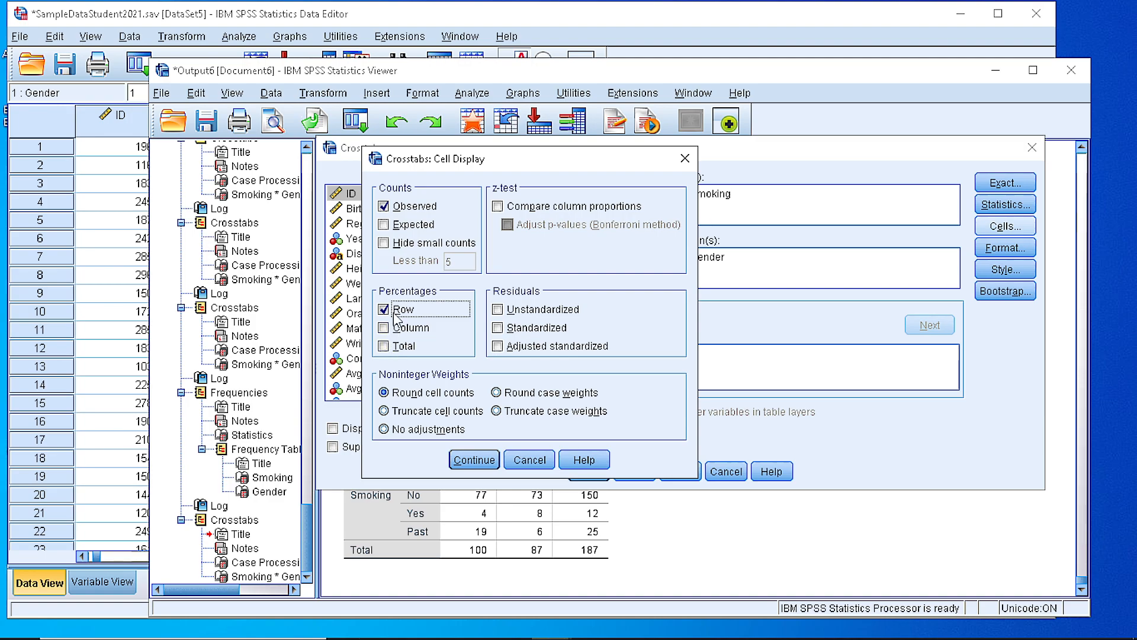
left_click(474, 460)
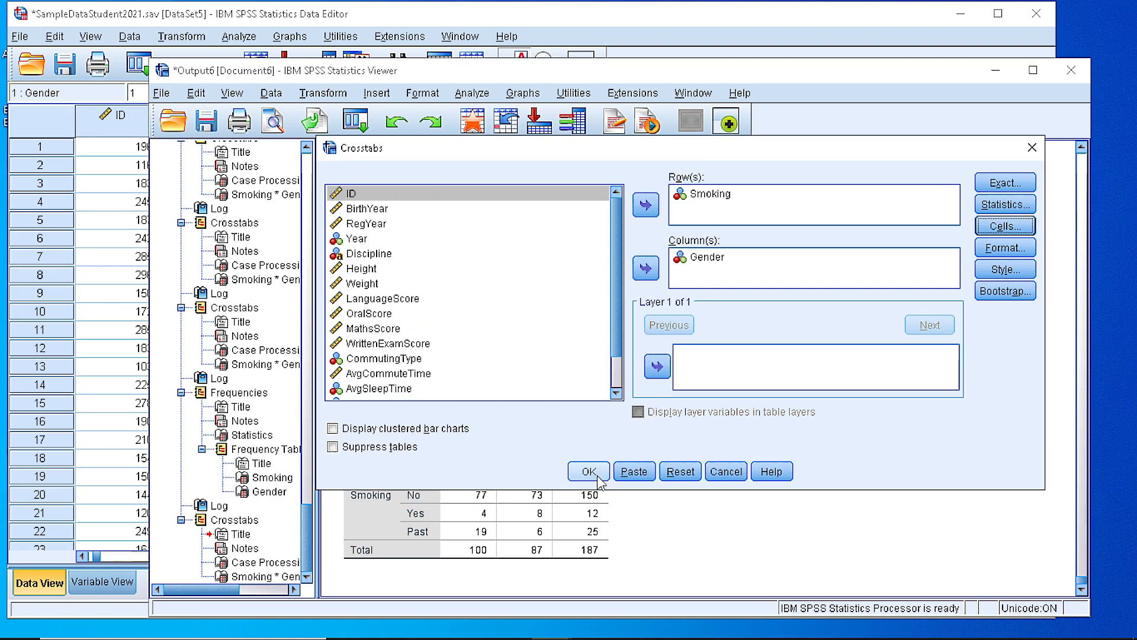
left_click(587, 470)
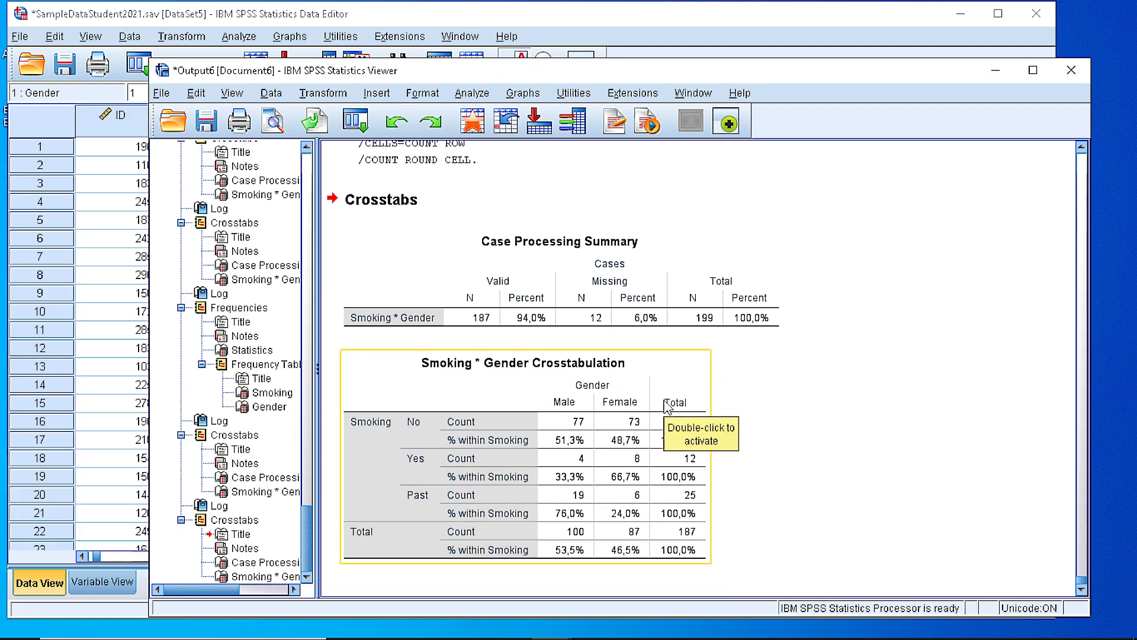
Step: Review the new crosstab in the viewer, selecting and deselecting the table
scroll("down", 3)
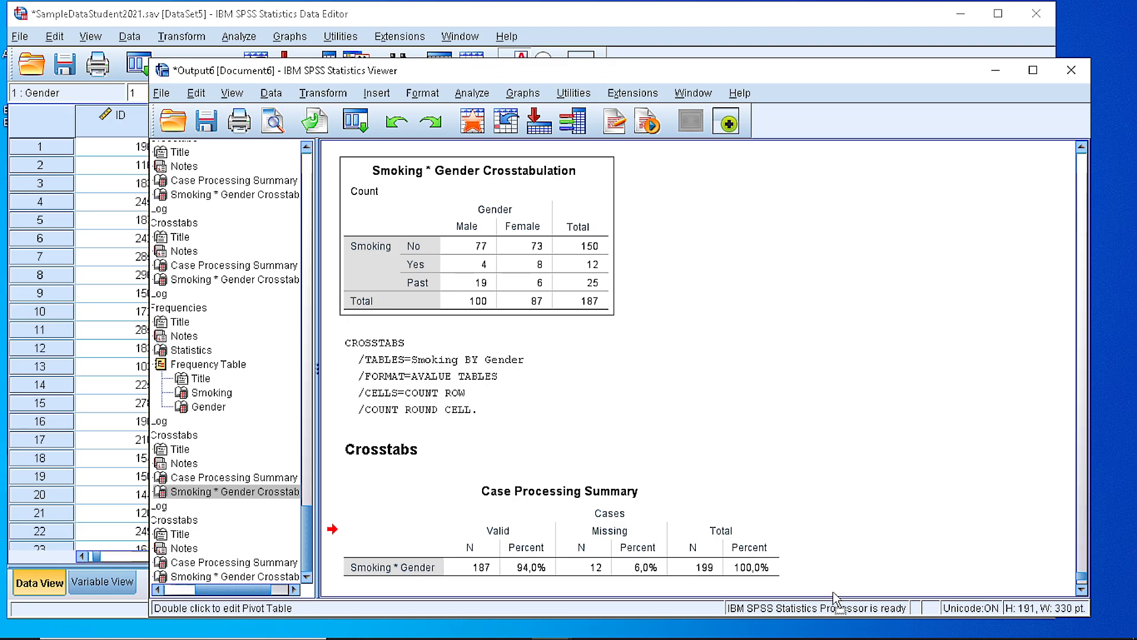
scroll("down", 3)
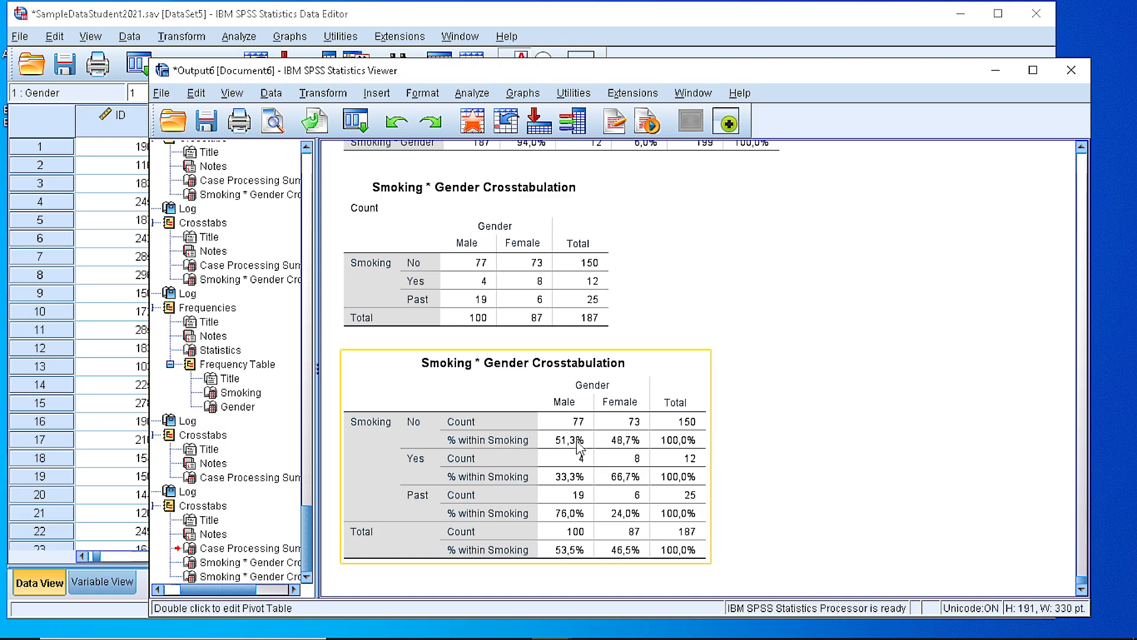
mouse_move(599, 448)
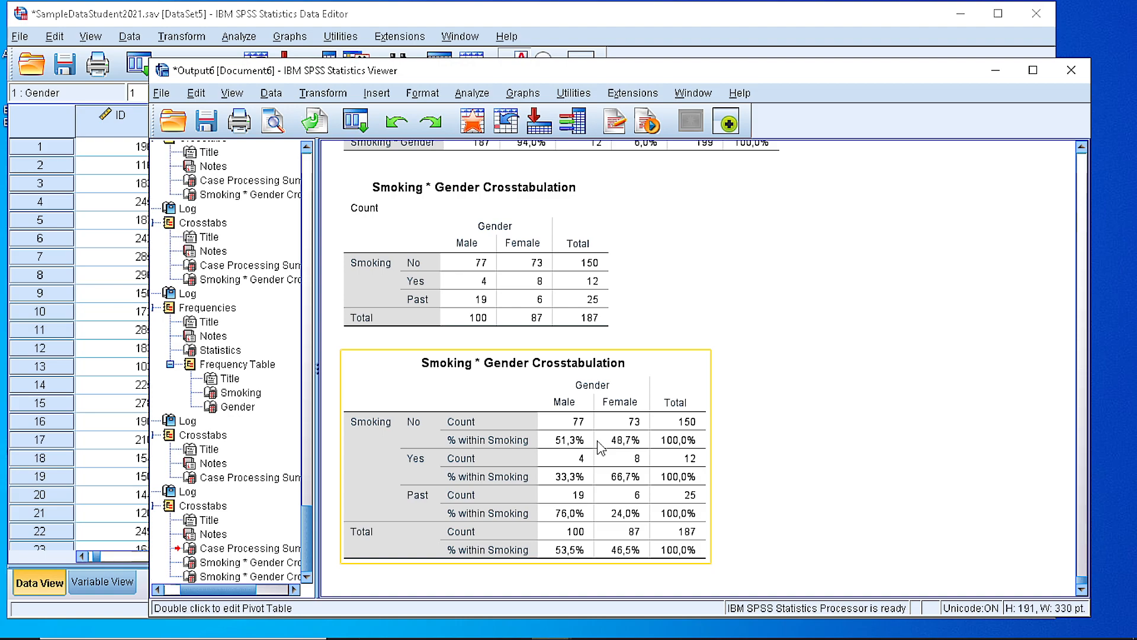
mouse_move(594, 428)
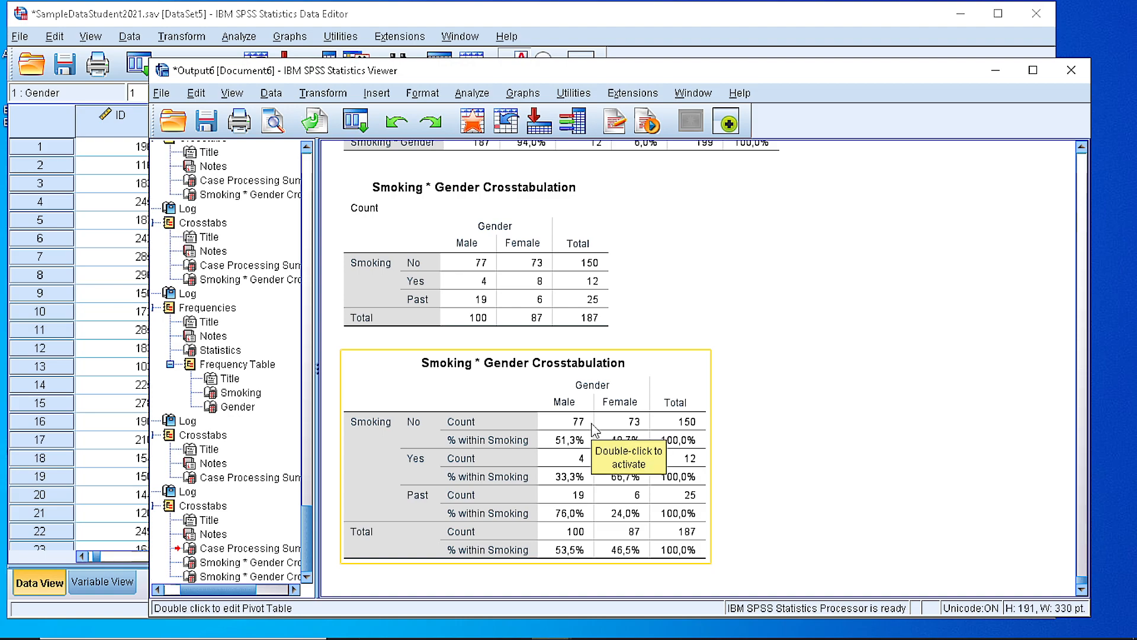
mouse_move(734, 442)
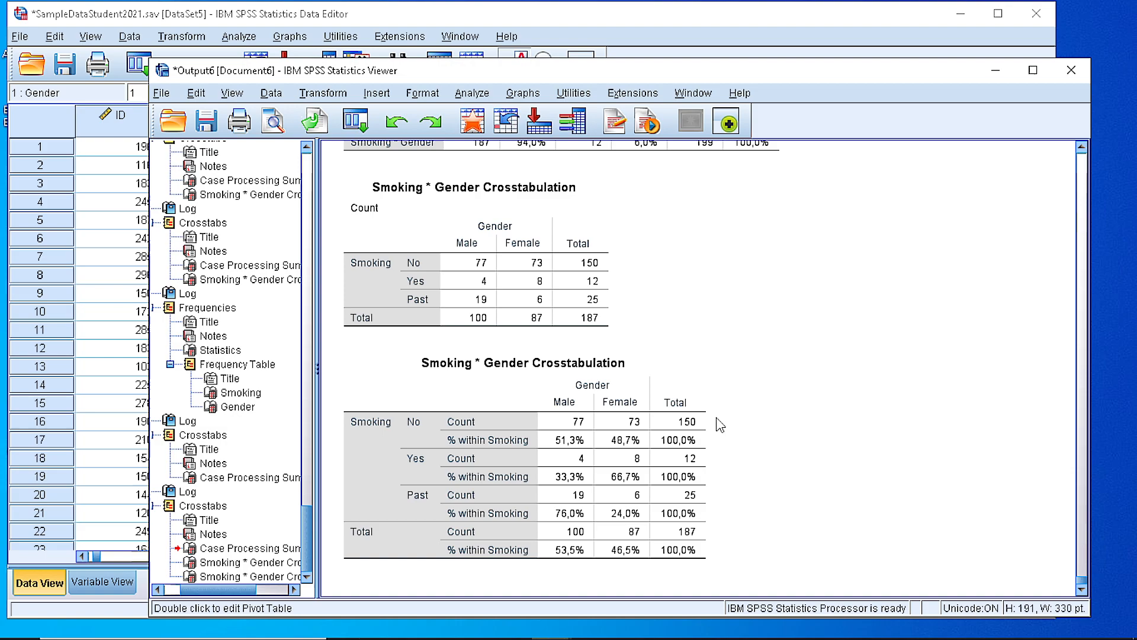
left_click(576, 450)
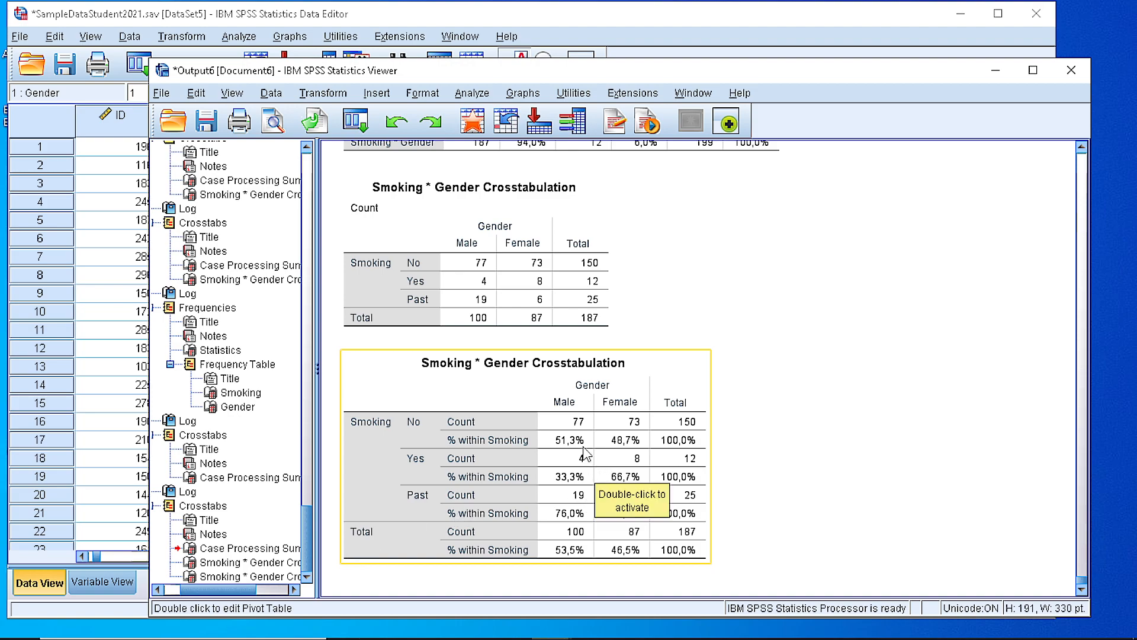
mouse_move(584, 468)
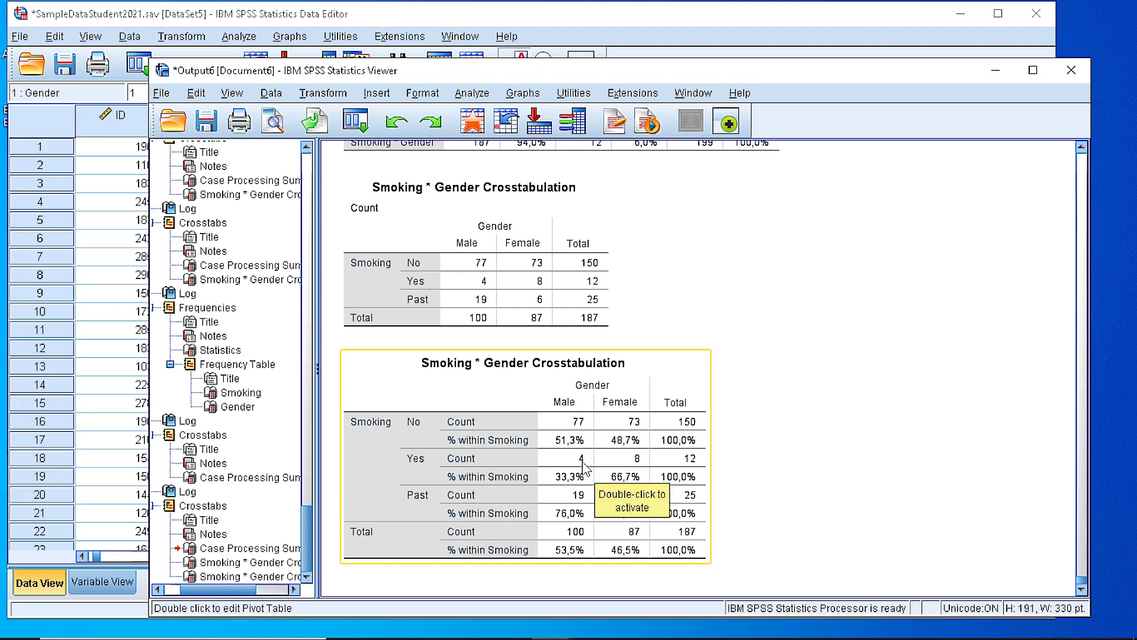
mouse_move(574, 489)
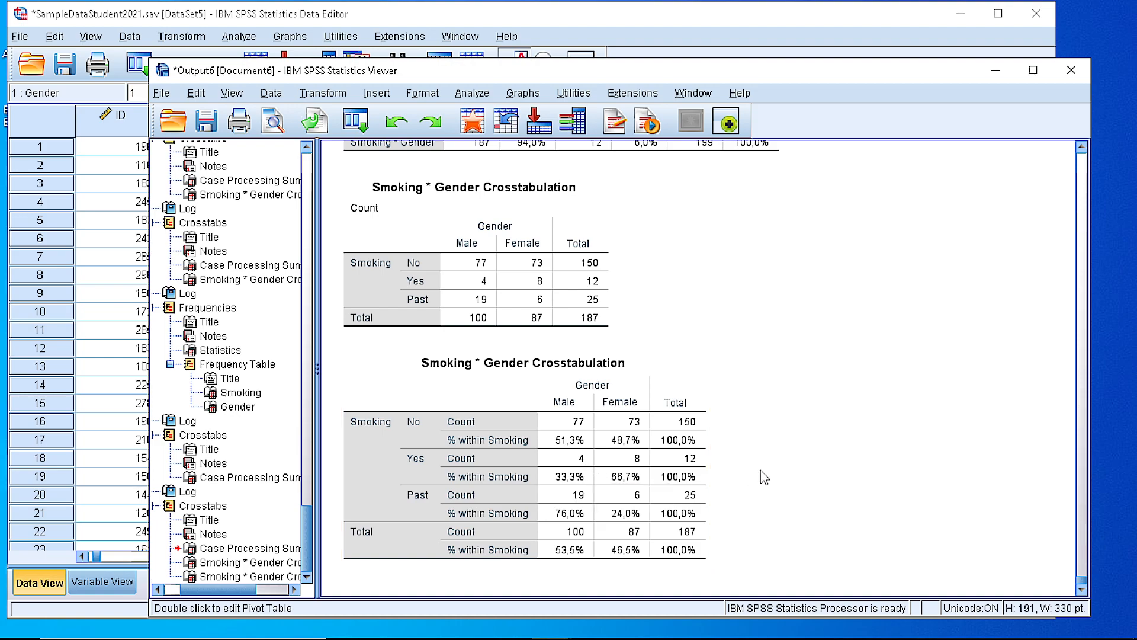
left_click(428, 465)
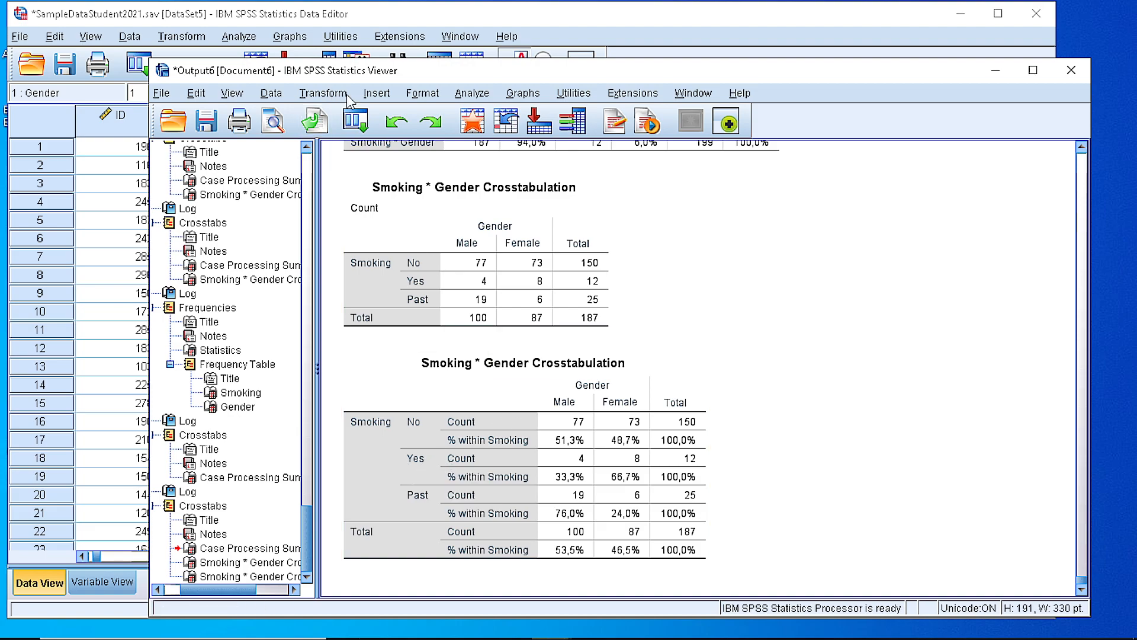
Step: Rerun the crosstab with row, column and total percentages alongside the counts
left_click(474, 92)
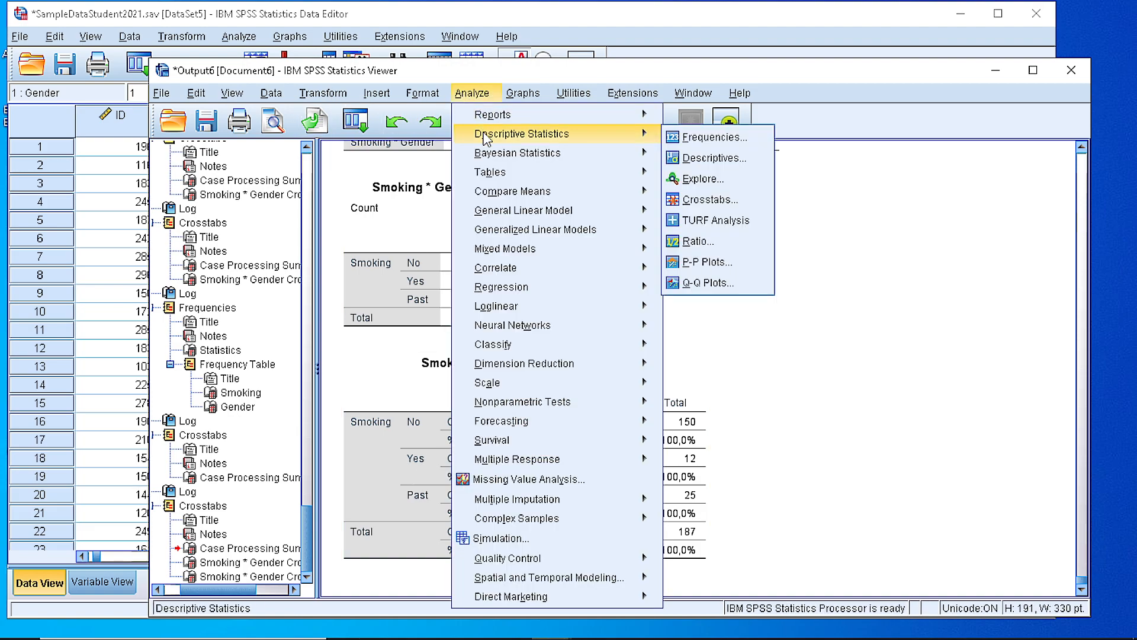
mouse_move(702, 199)
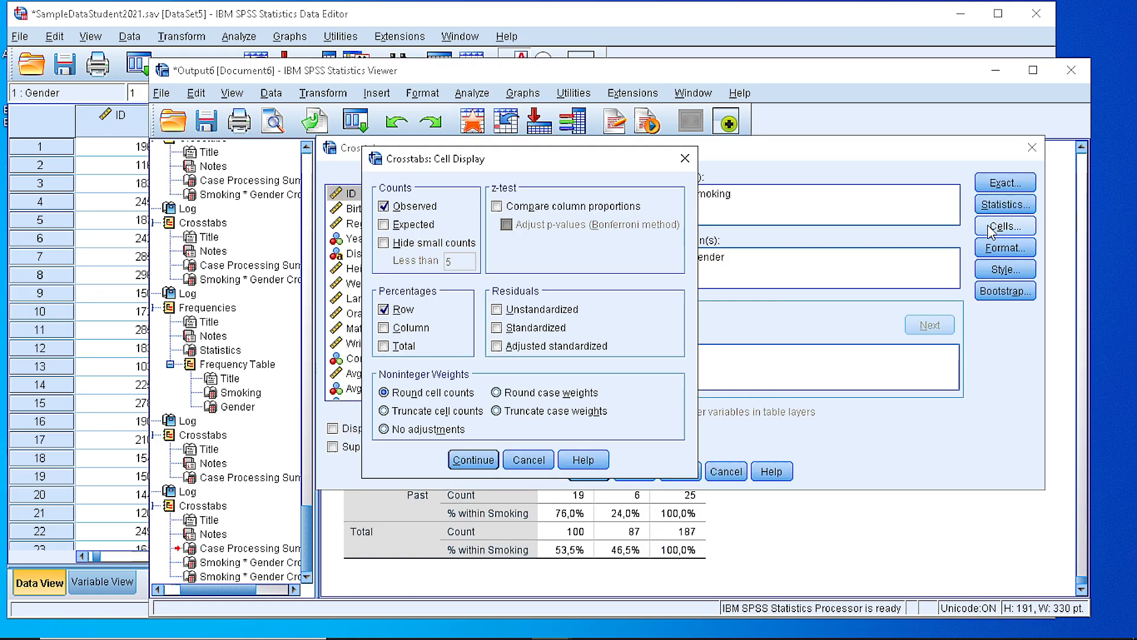
left_click(385, 327)
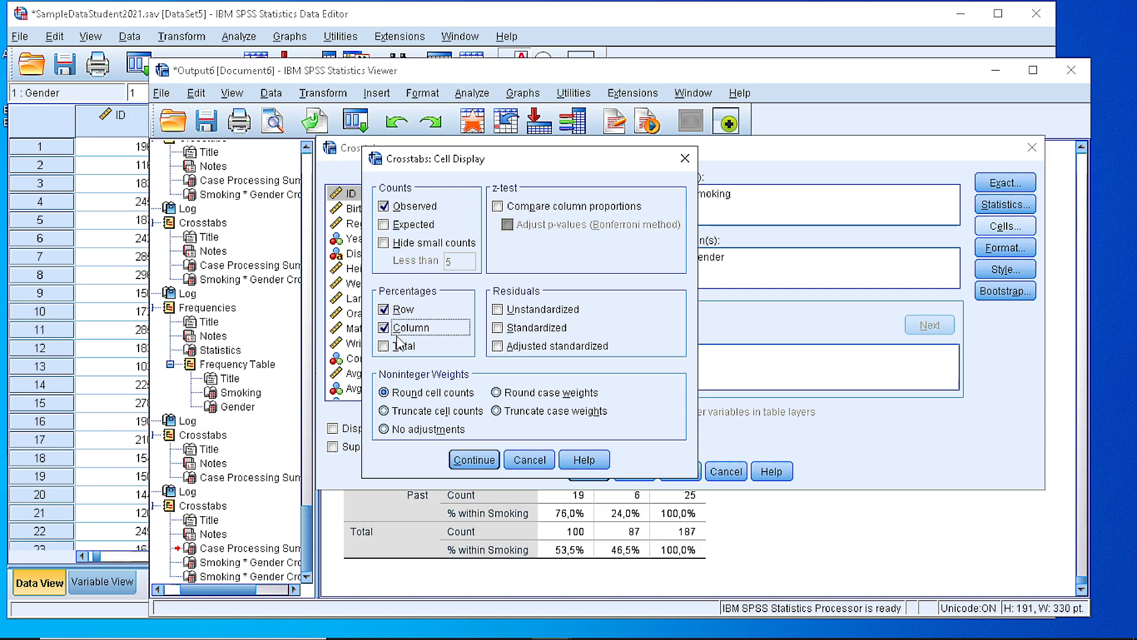
left_click(384, 345)
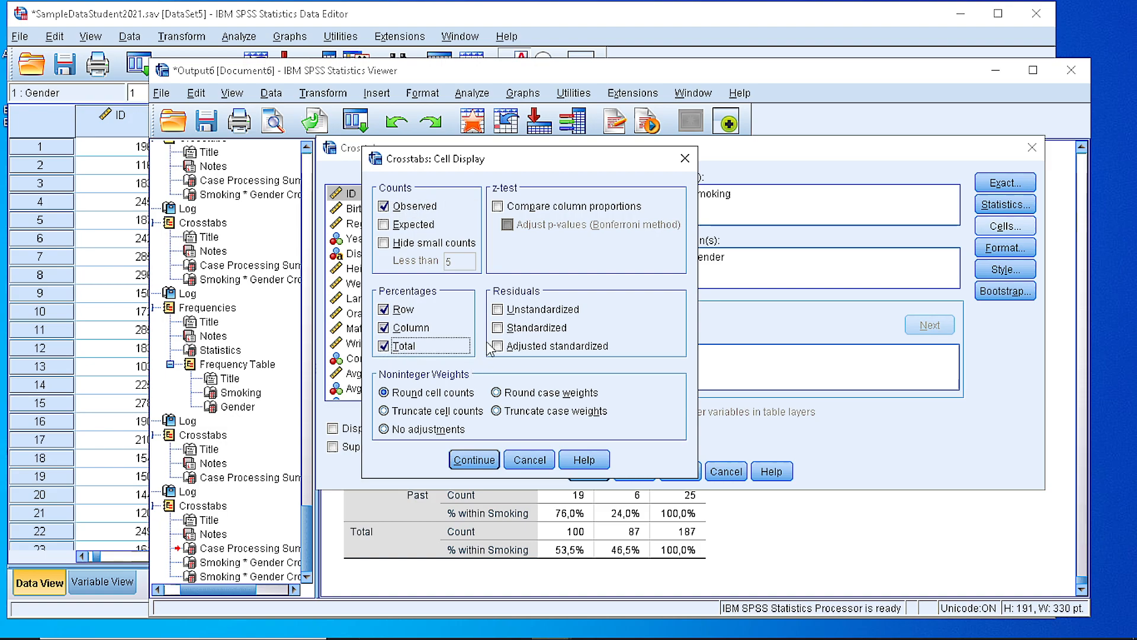
left_click(472, 460)
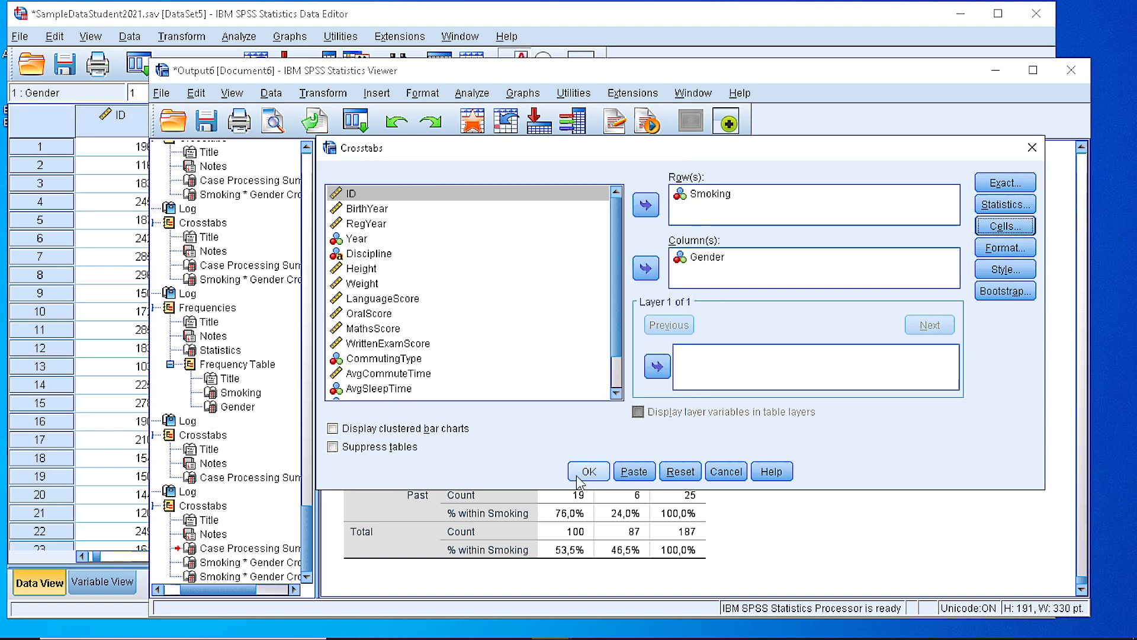
left_click(588, 470)
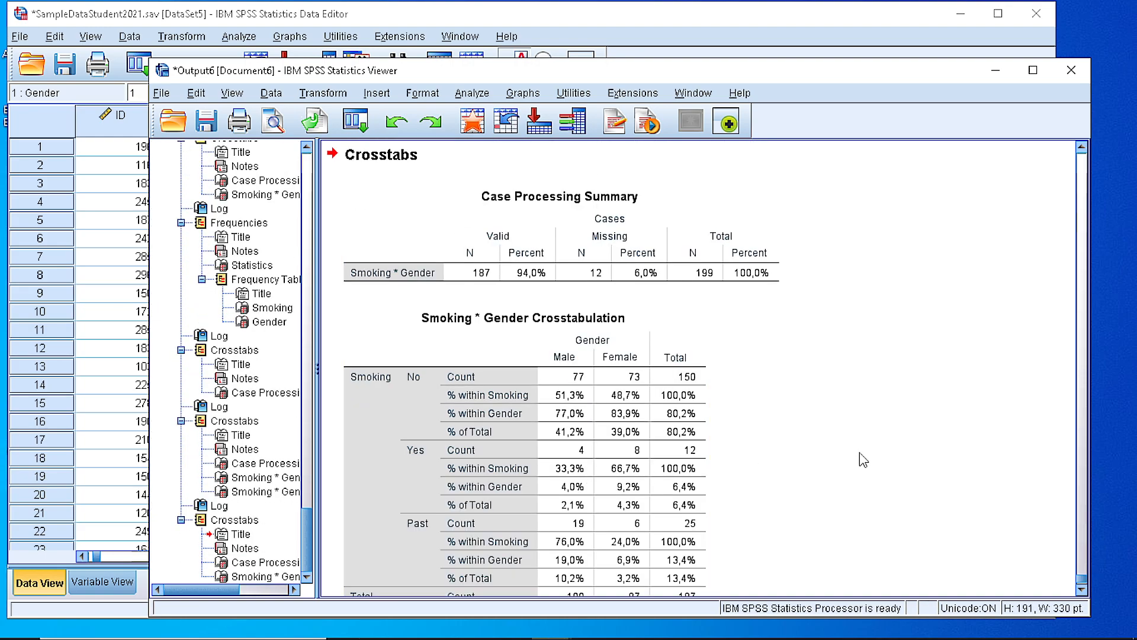
scroll("down", 3)
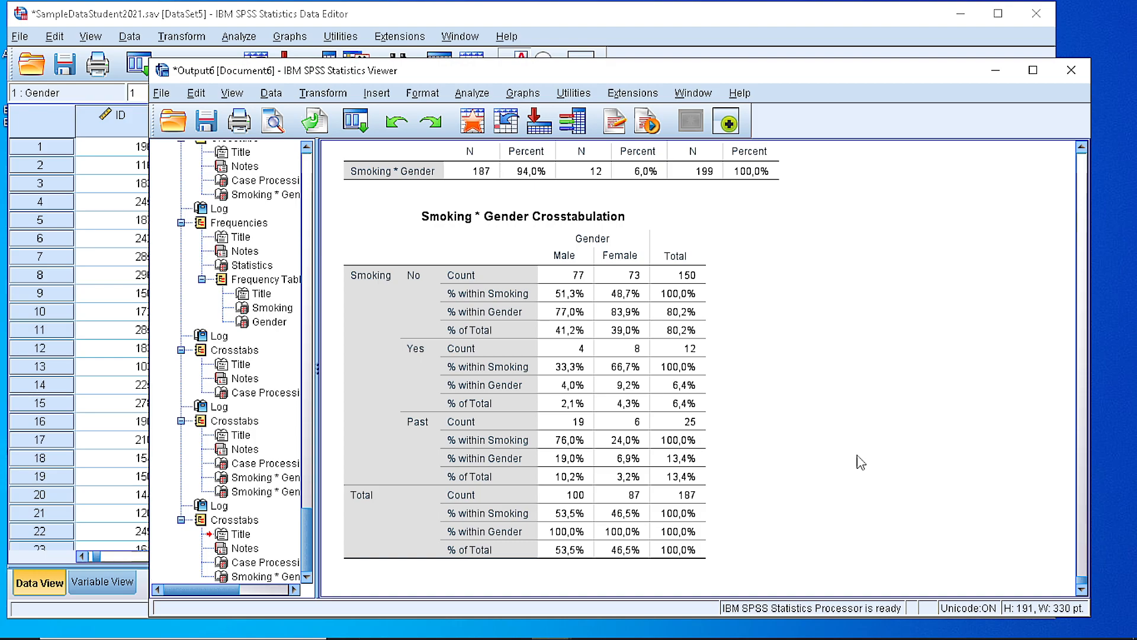
mouse_move(737, 464)
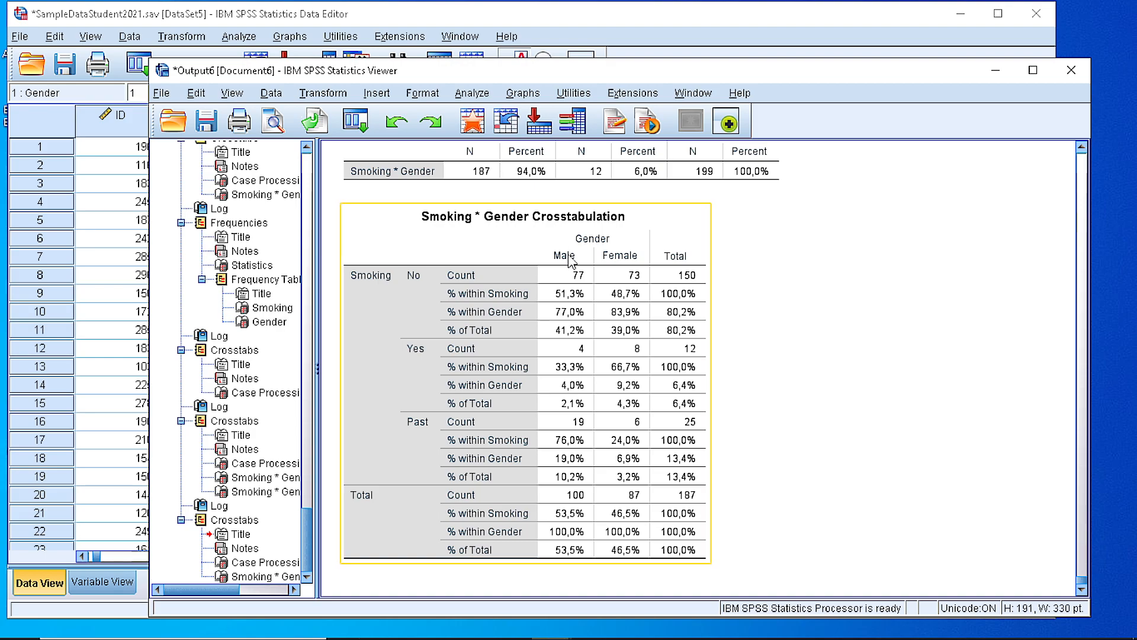
mouse_move(571, 273)
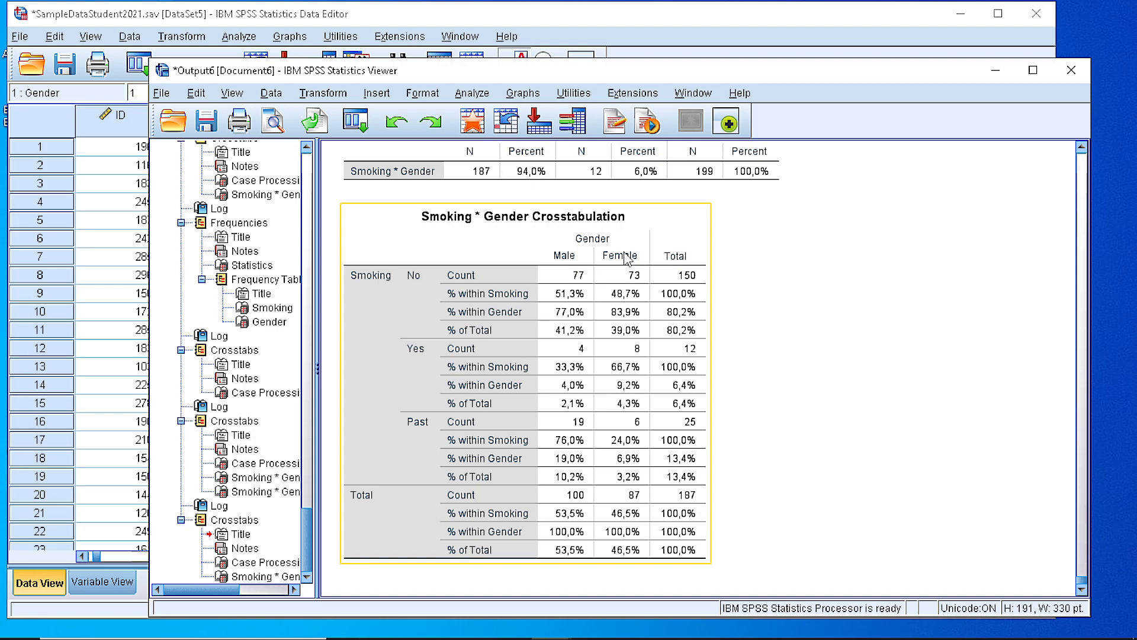
mouse_move(577, 284)
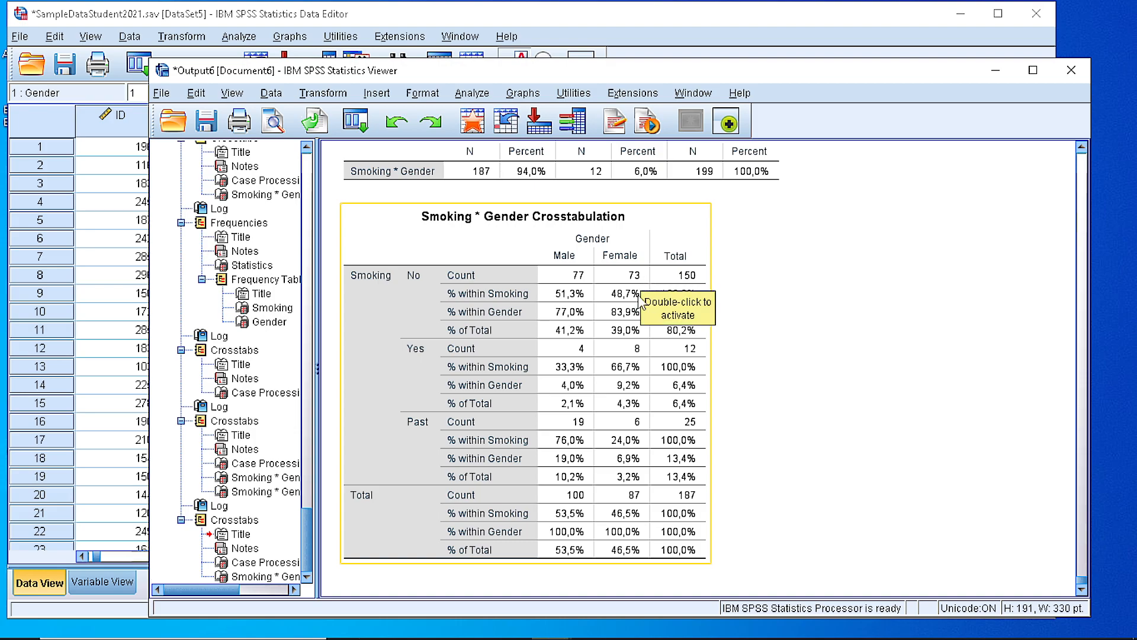
mouse_move(641, 297)
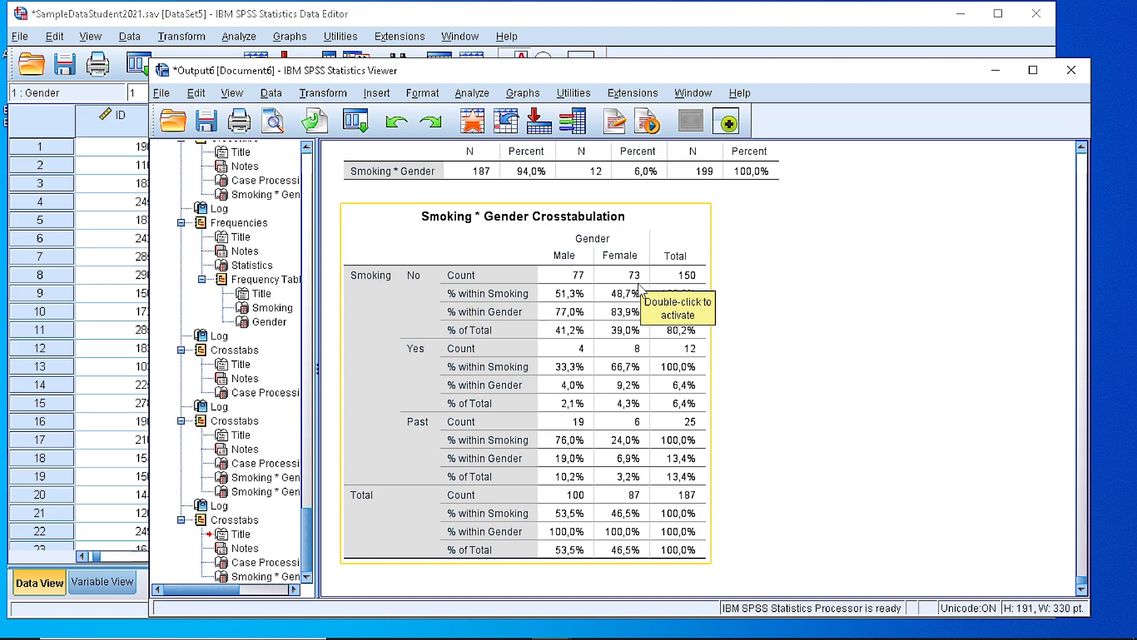
mouse_move(390, 283)
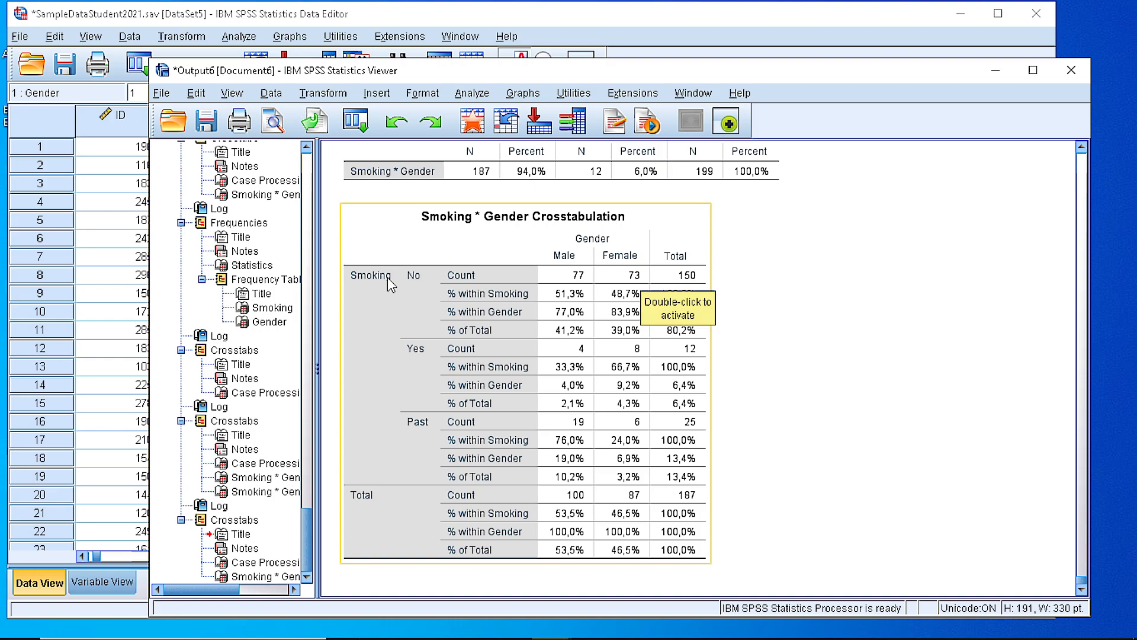
mouse_move(674, 319)
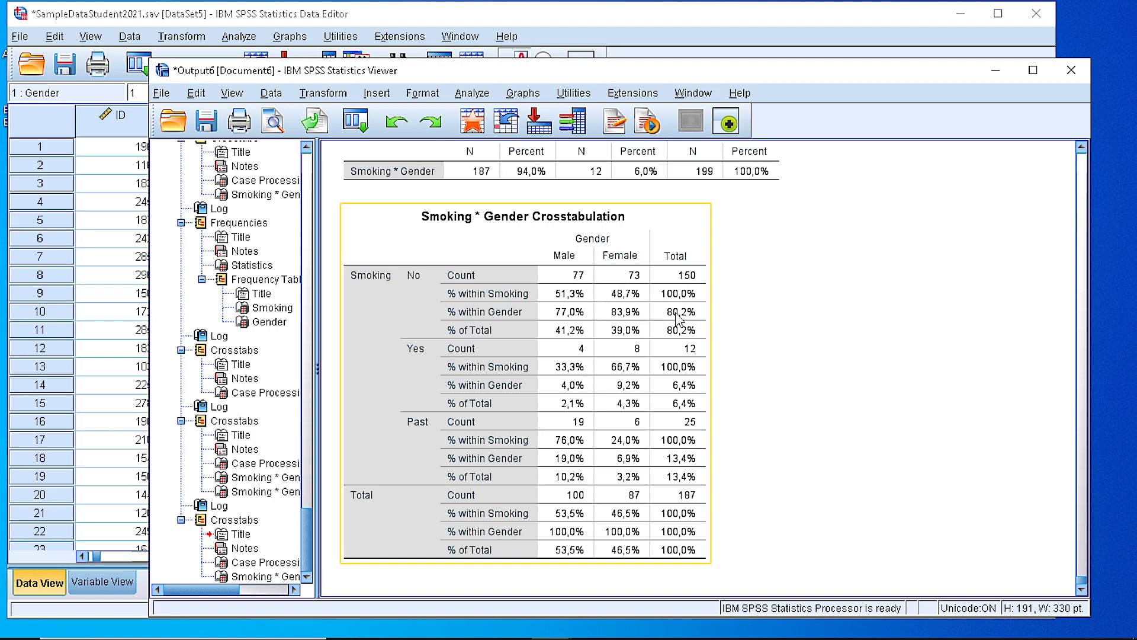
mouse_move(646, 299)
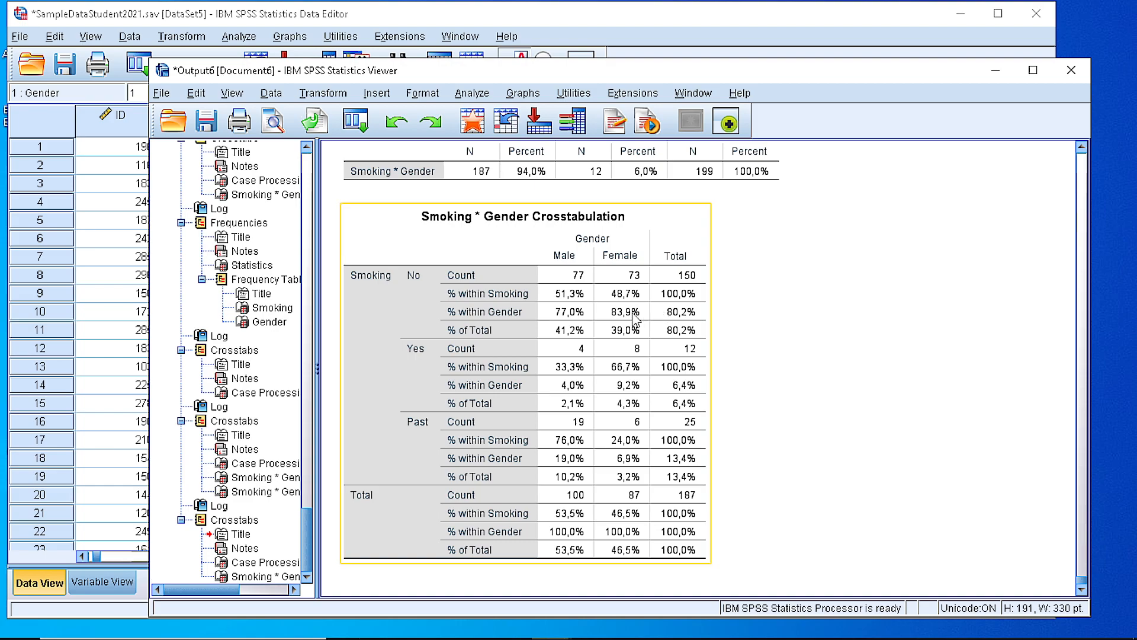
mouse_move(631, 245)
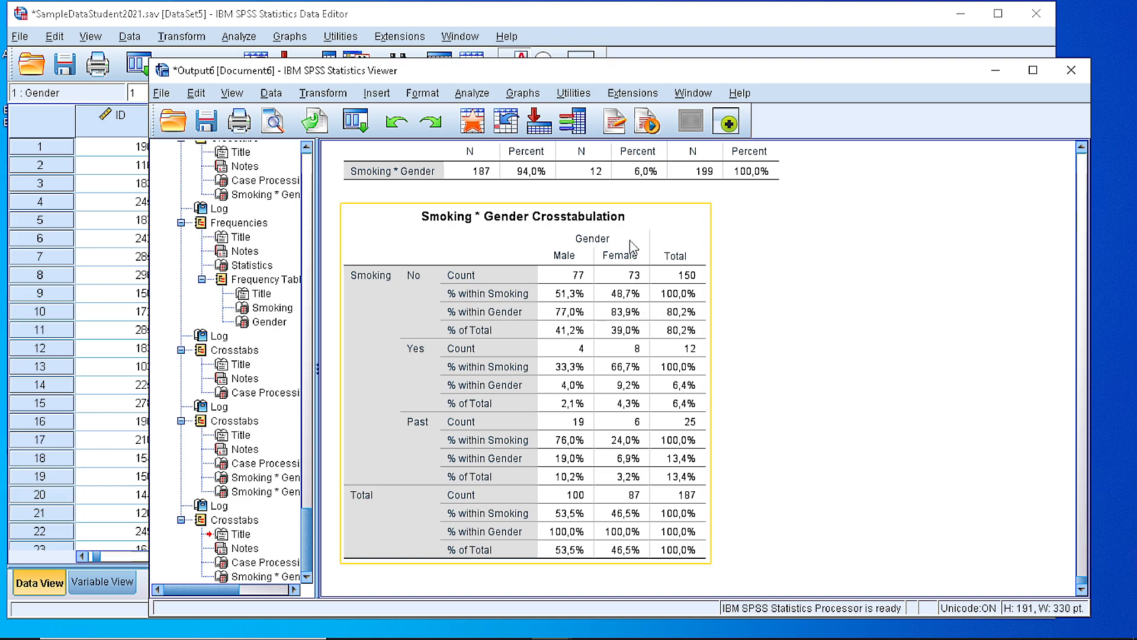
mouse_move(635, 286)
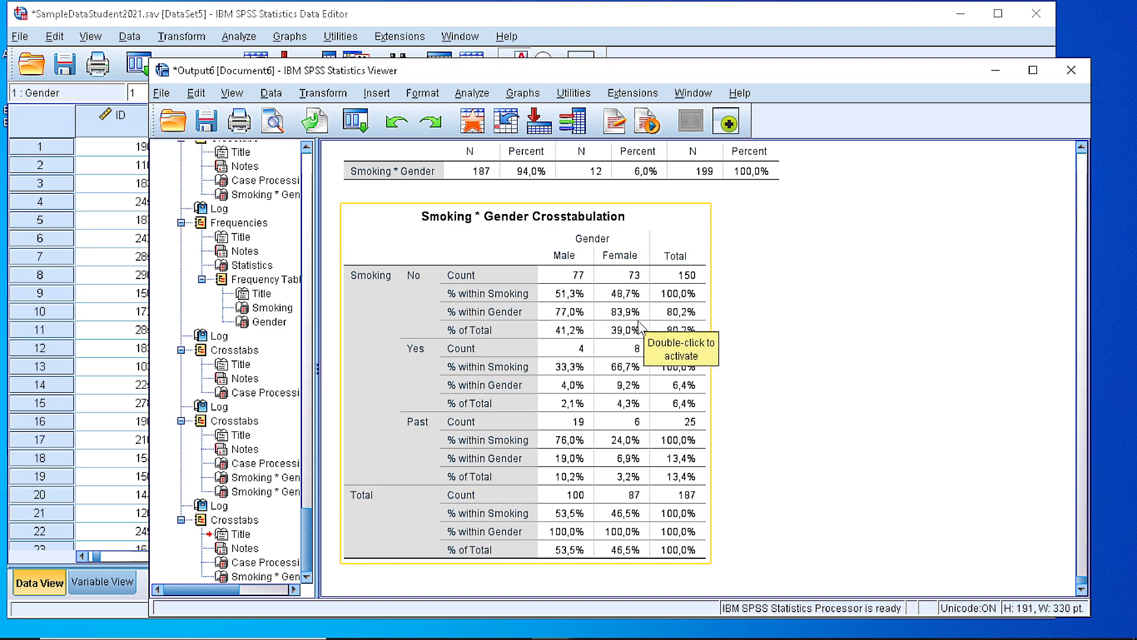
mouse_move(625, 560)
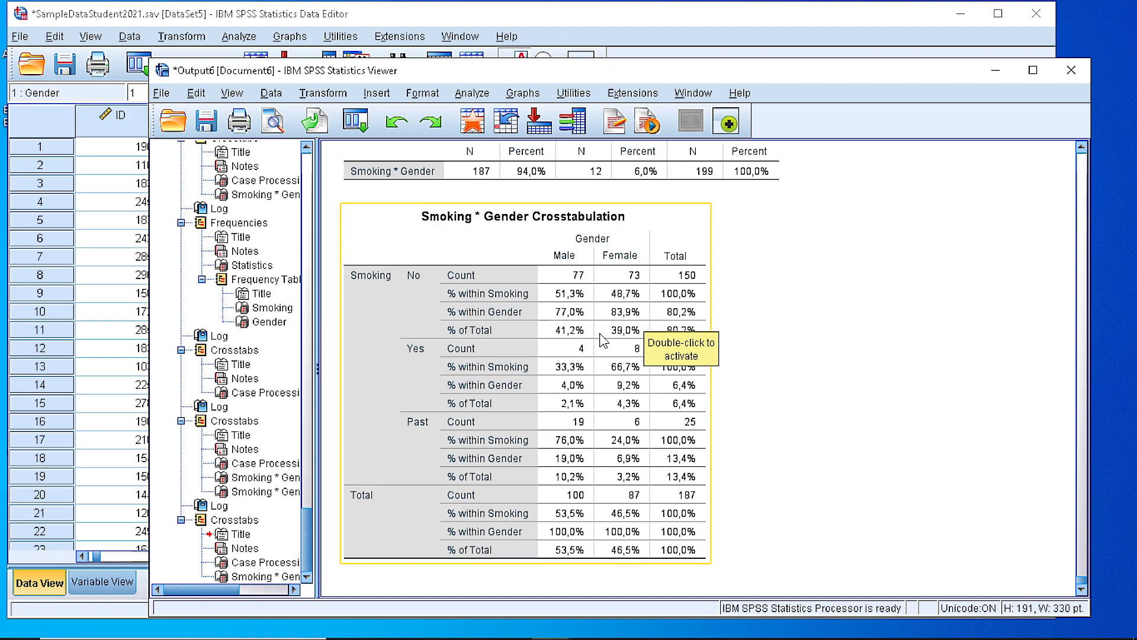
mouse_move(631, 342)
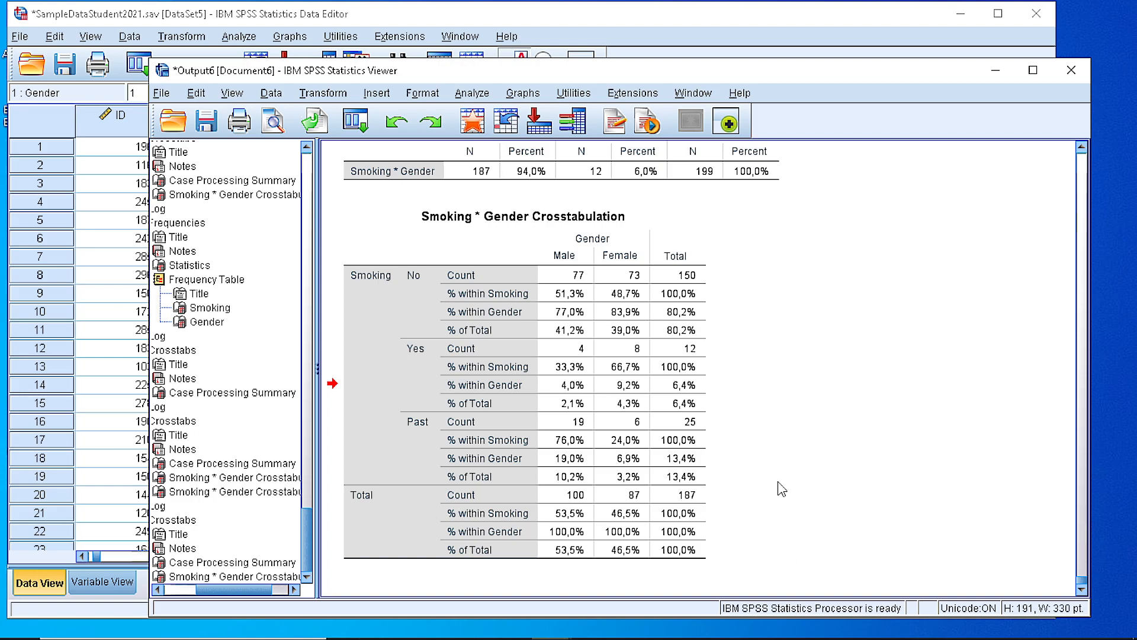
left_click(502, 404)
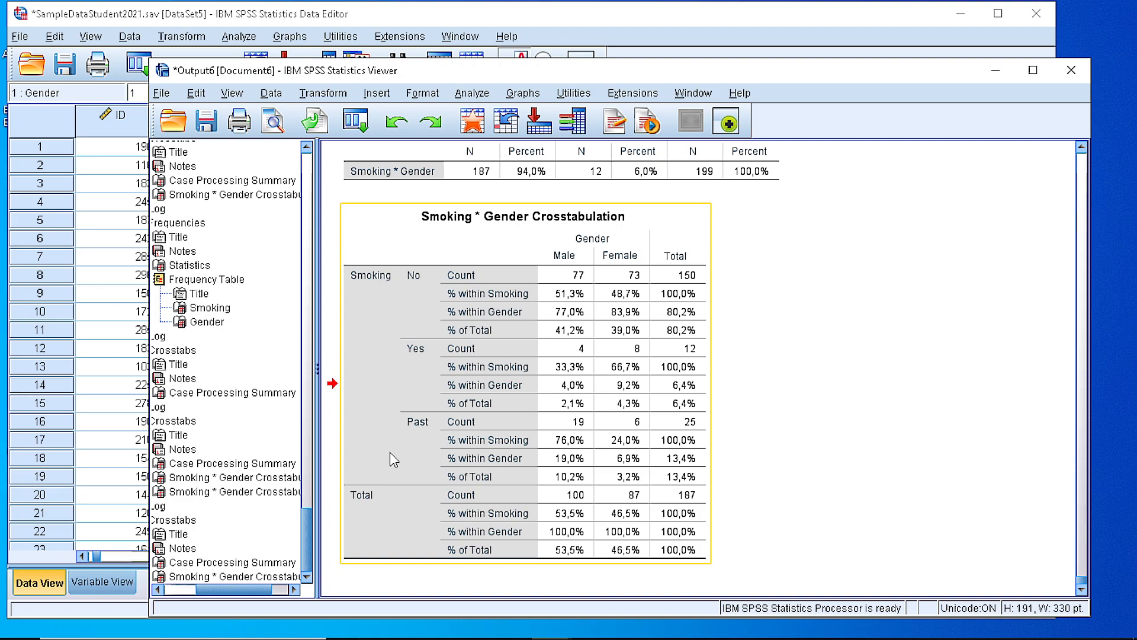
right_click(396, 457)
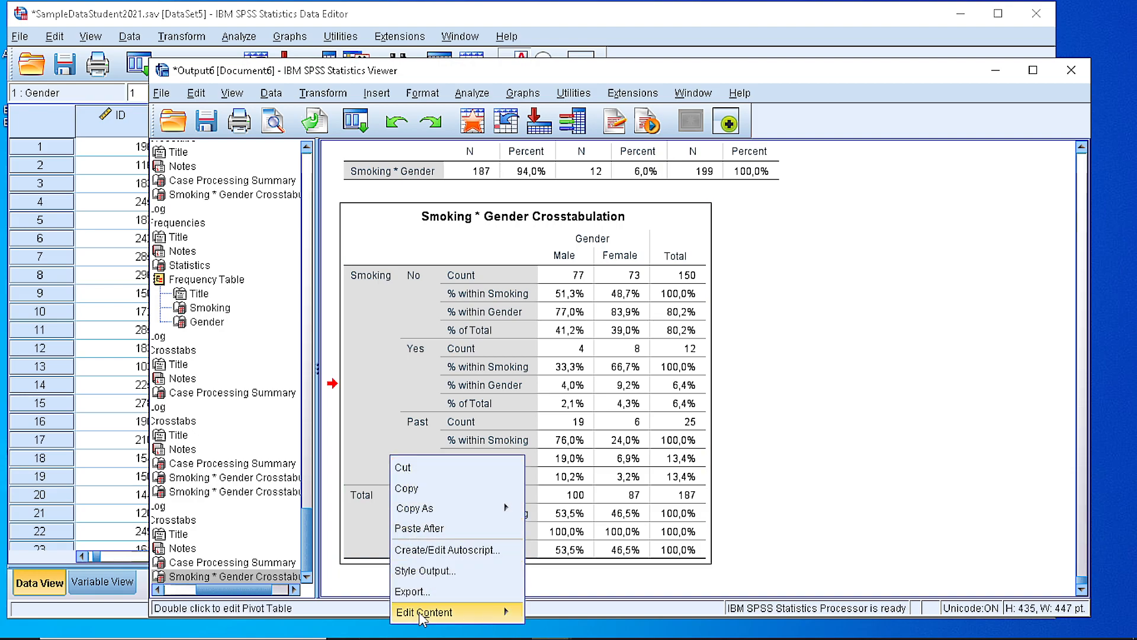
mouse_move(424, 612)
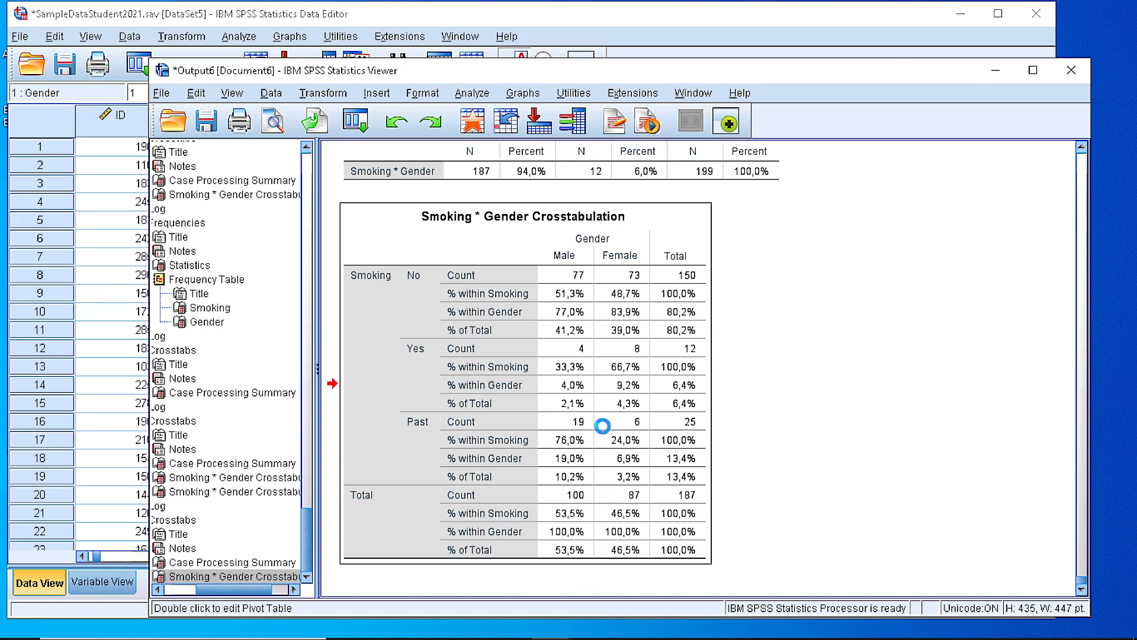
double_click(603, 426)
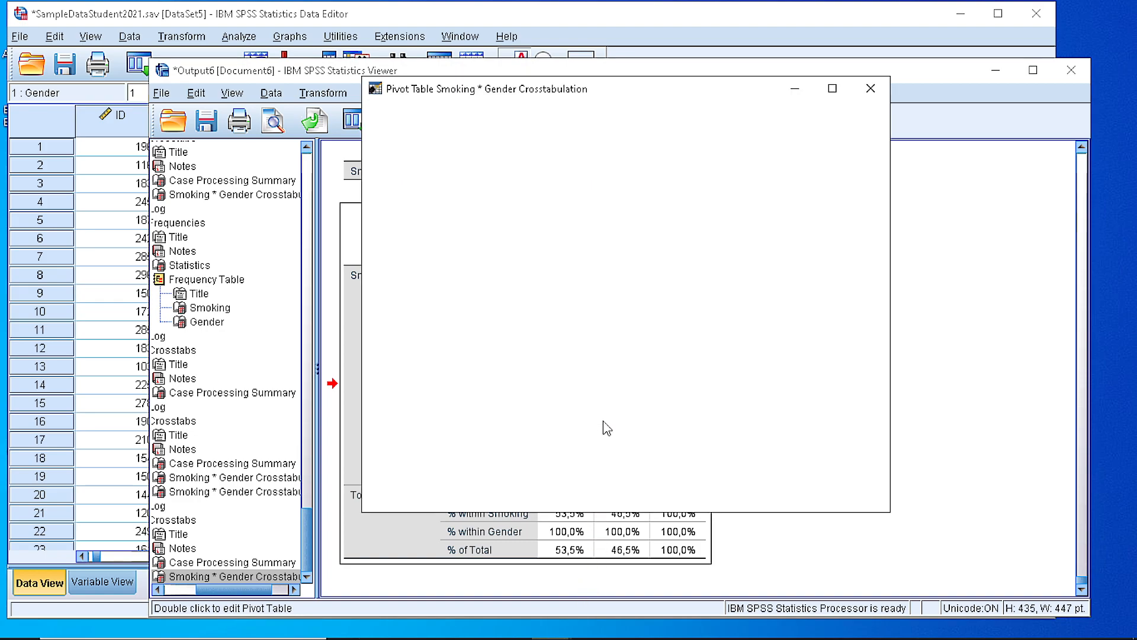
double_click(605, 428)
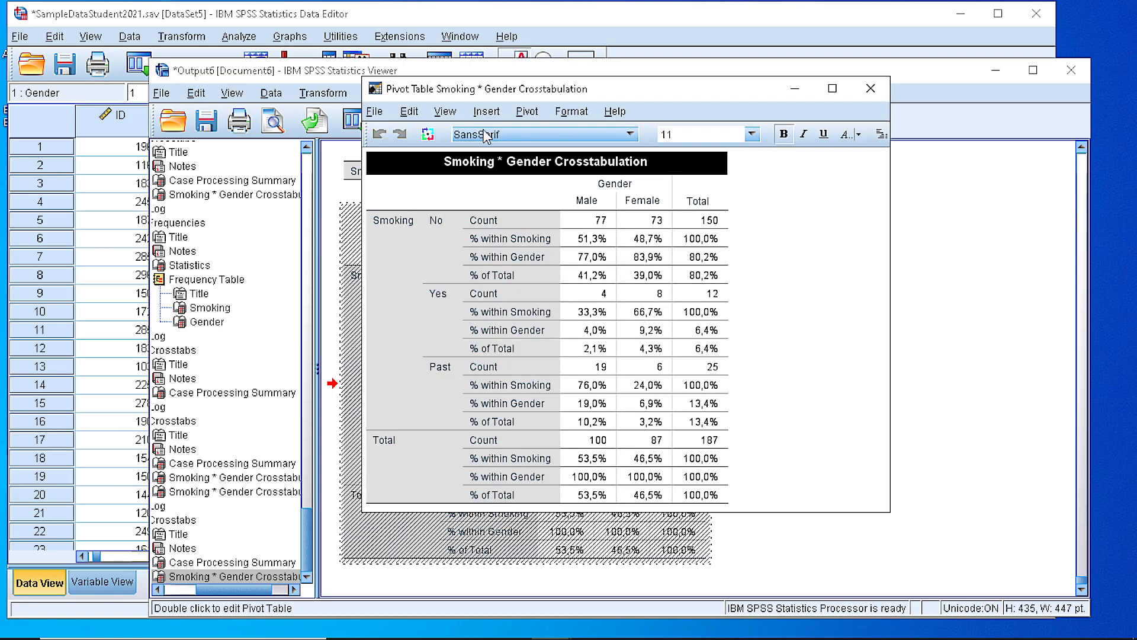
left_click(629, 134)
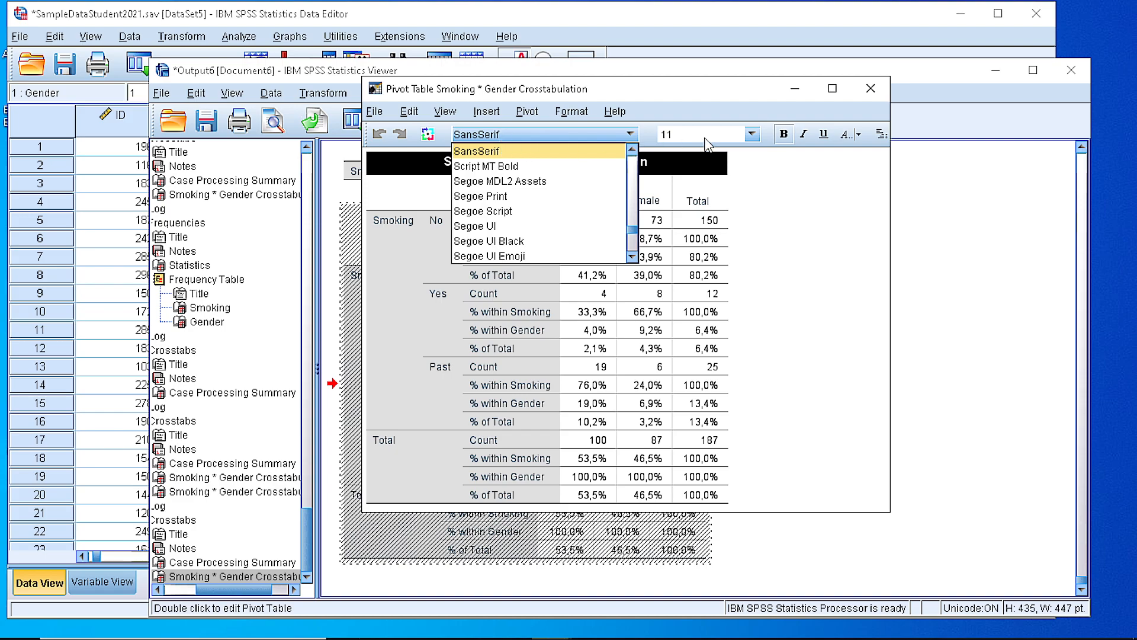
left_click(754, 134)
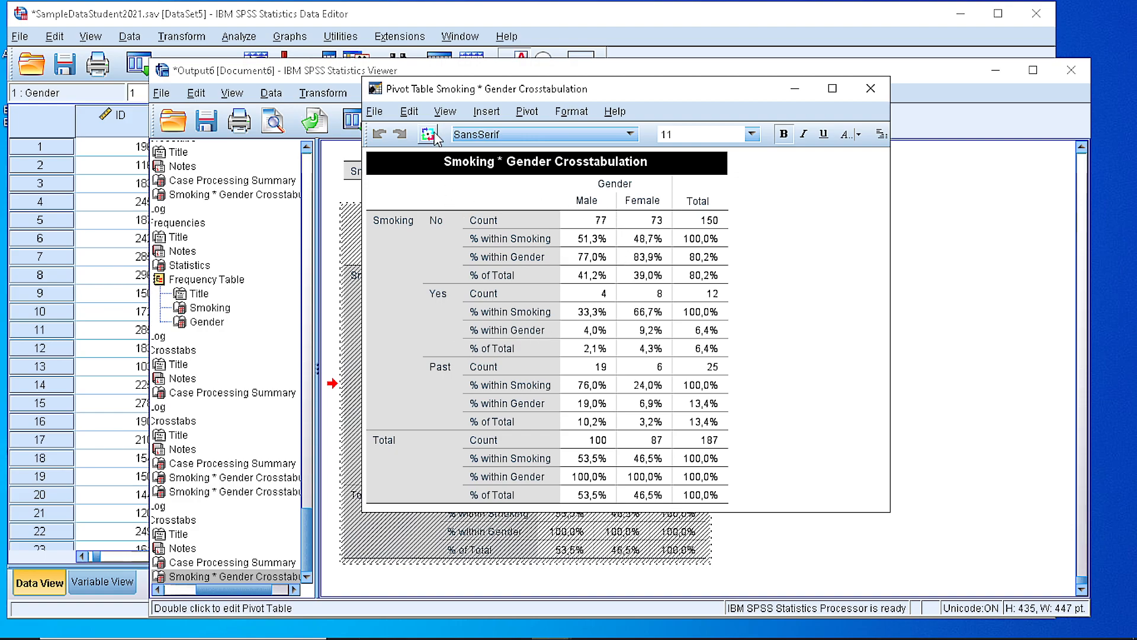
left_click(869, 88)
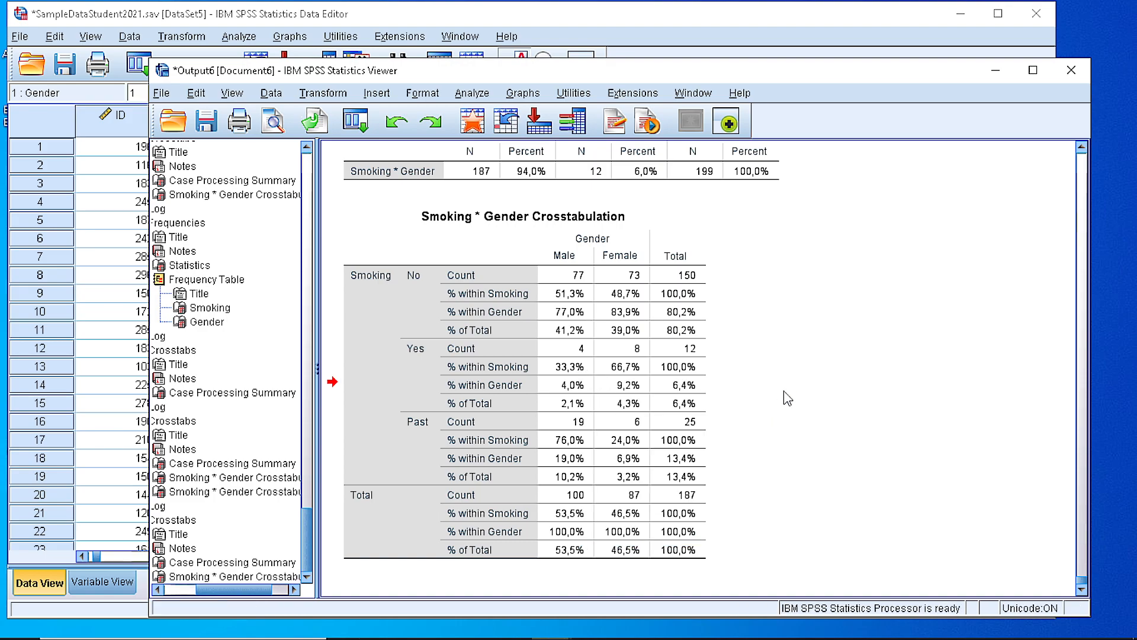
left_click(512, 279)
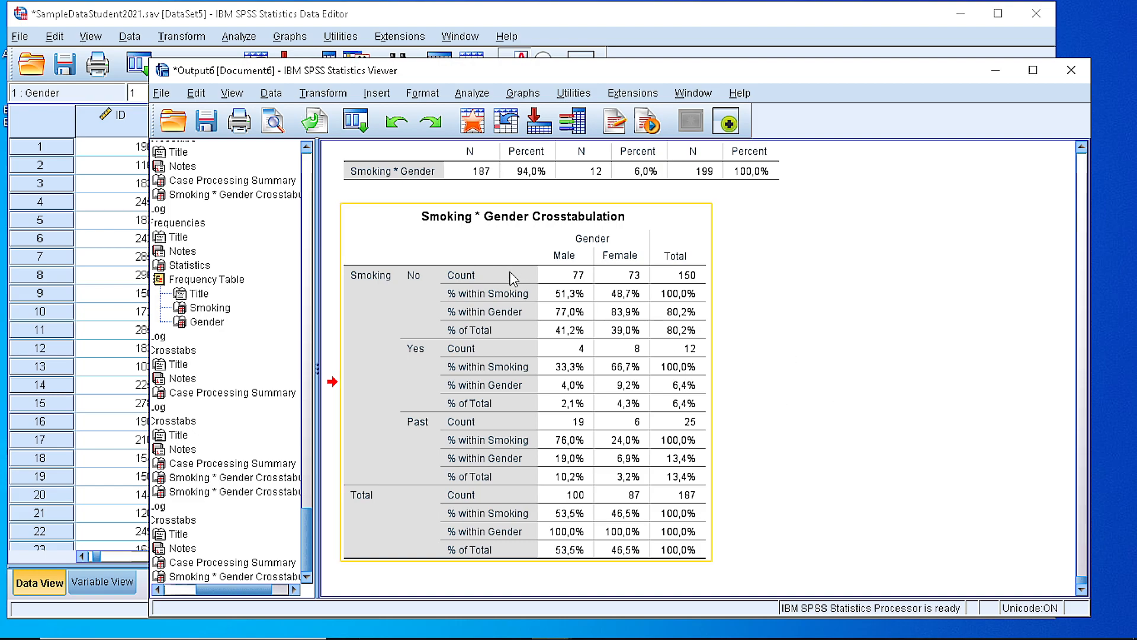
mouse_move(452, 230)
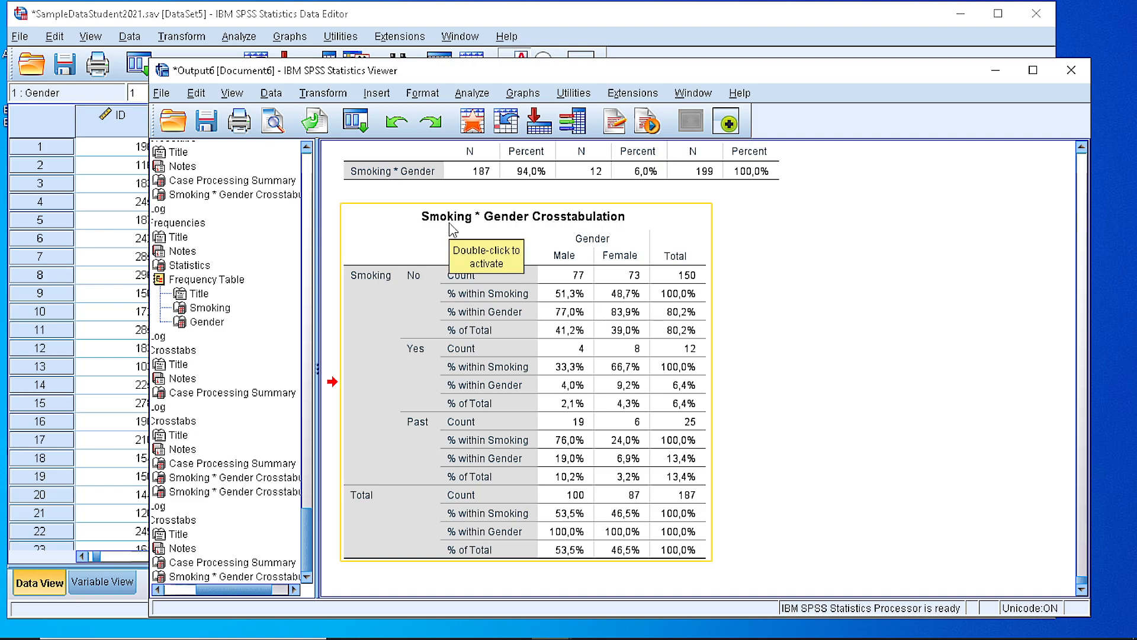
mouse_move(545, 228)
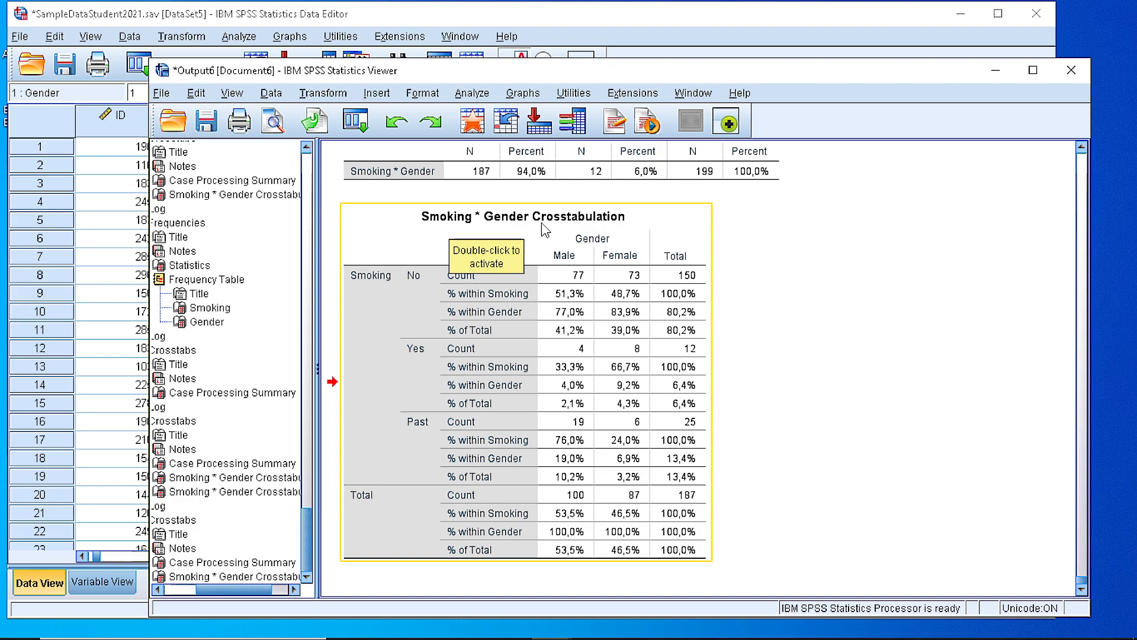
mouse_move(819, 363)
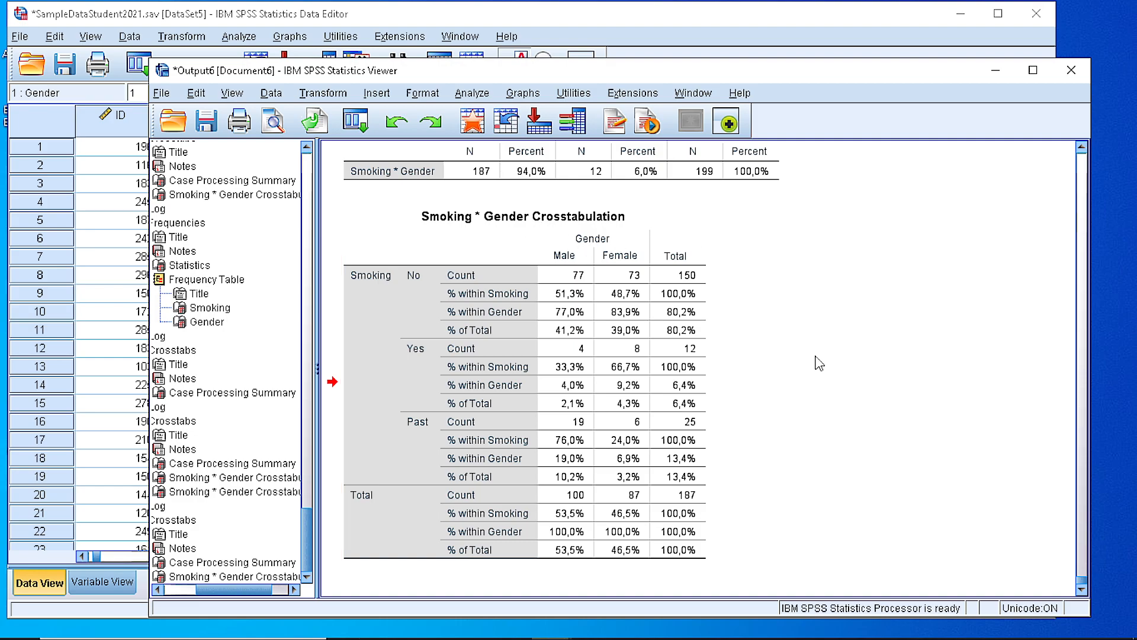